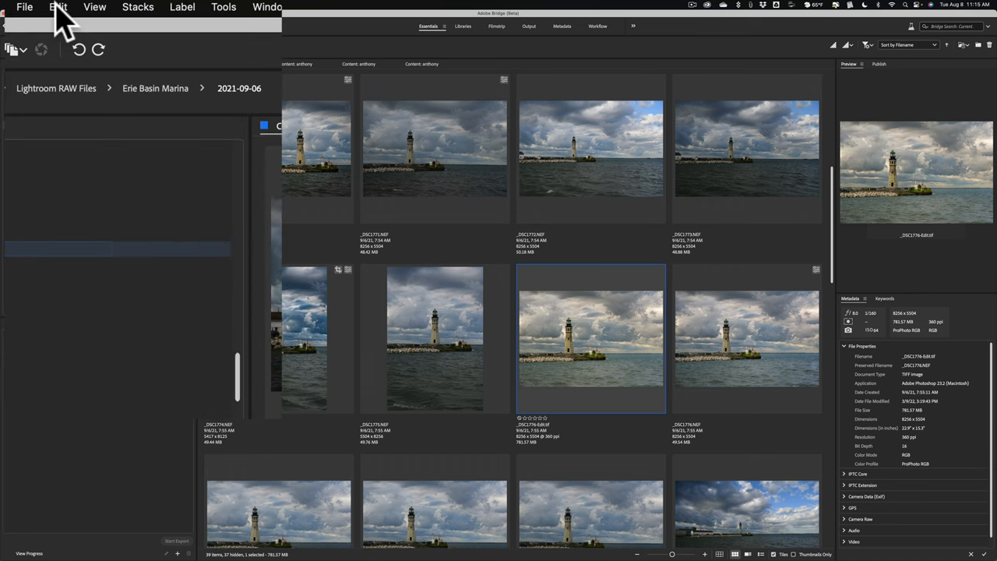
Open Edit > Keyboard Shortcuts to show the Modified preset's visual application shortcut map.
click(58, 7)
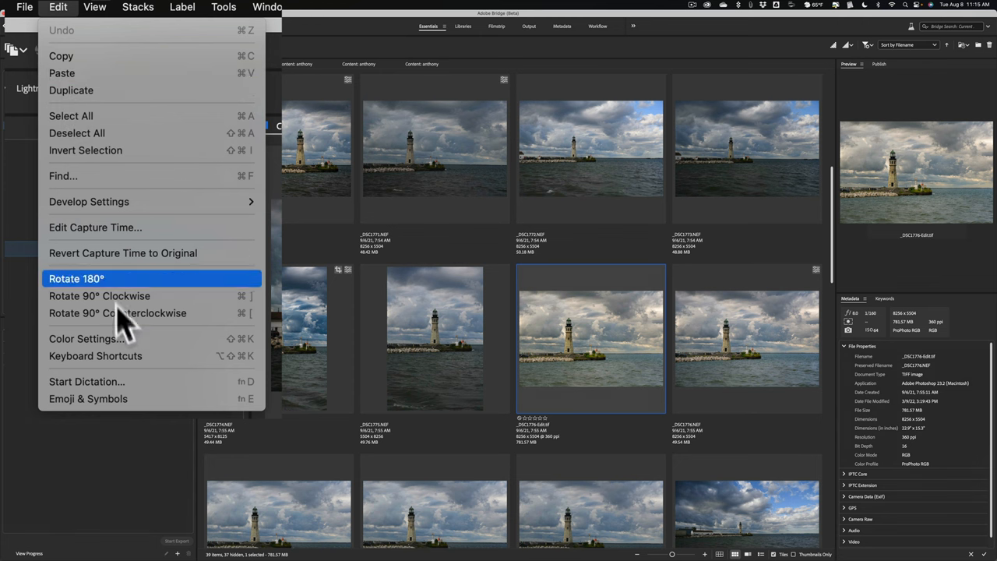
click(95, 356)
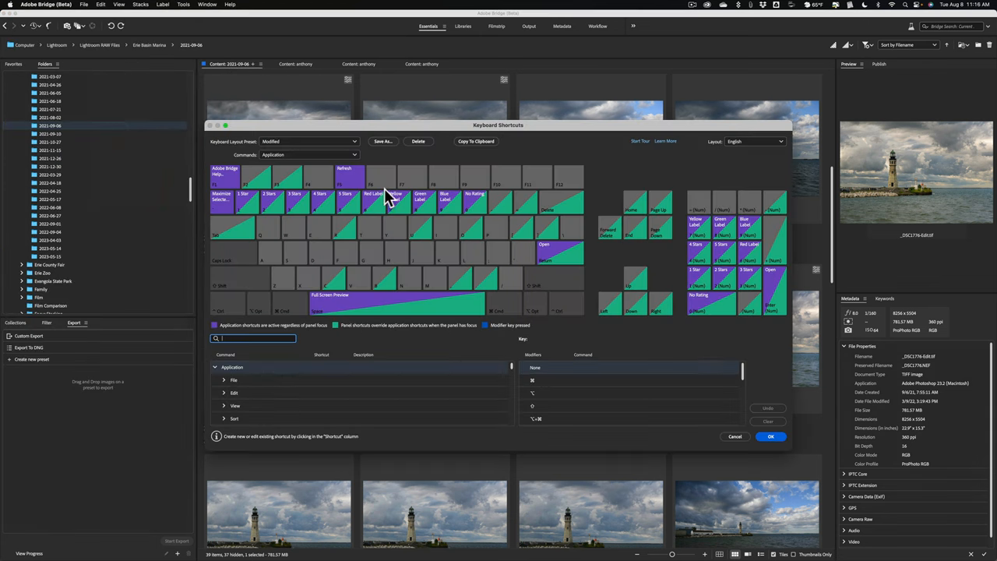
click(226, 124)
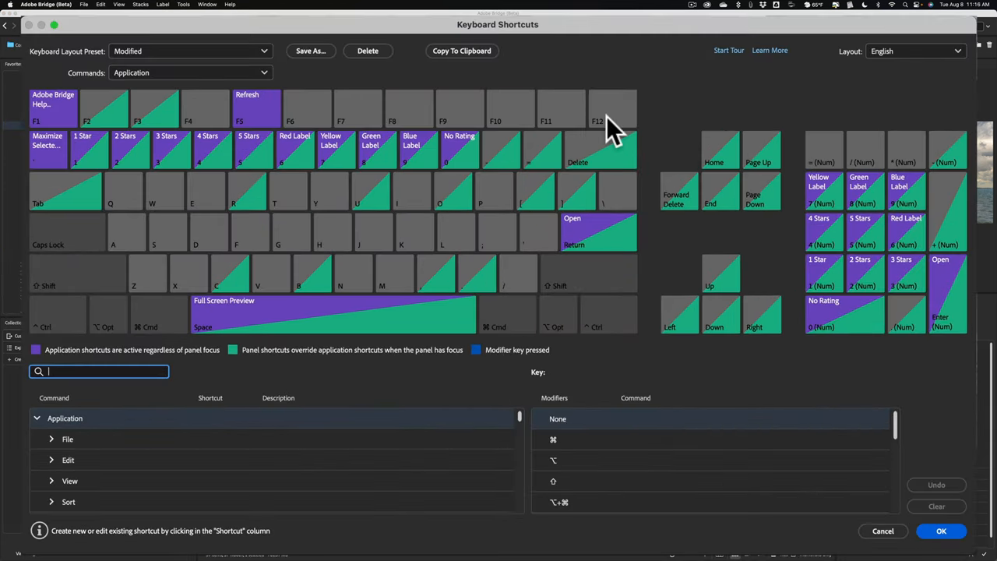
mouse_move(308, 93)
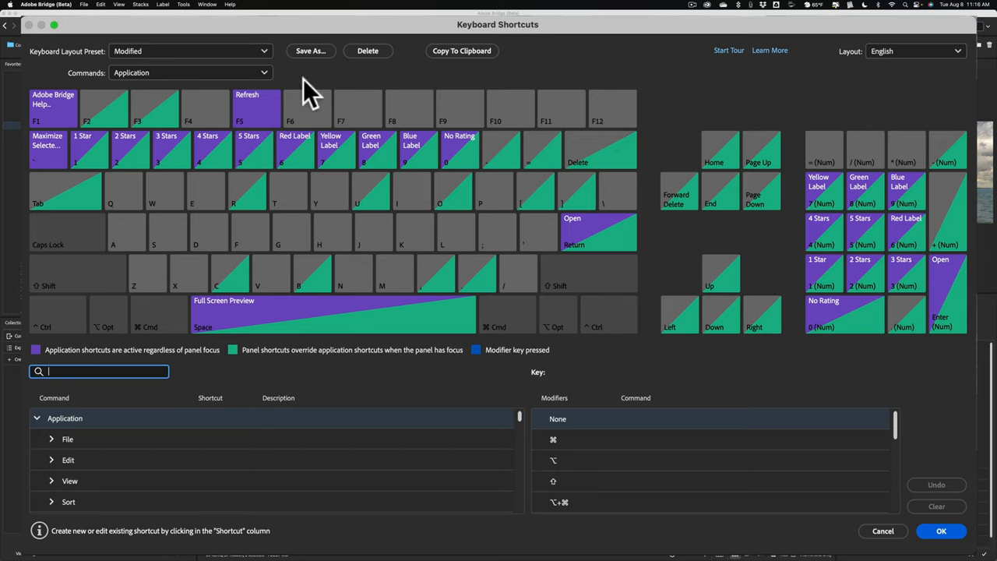
mouse_move(304, 85)
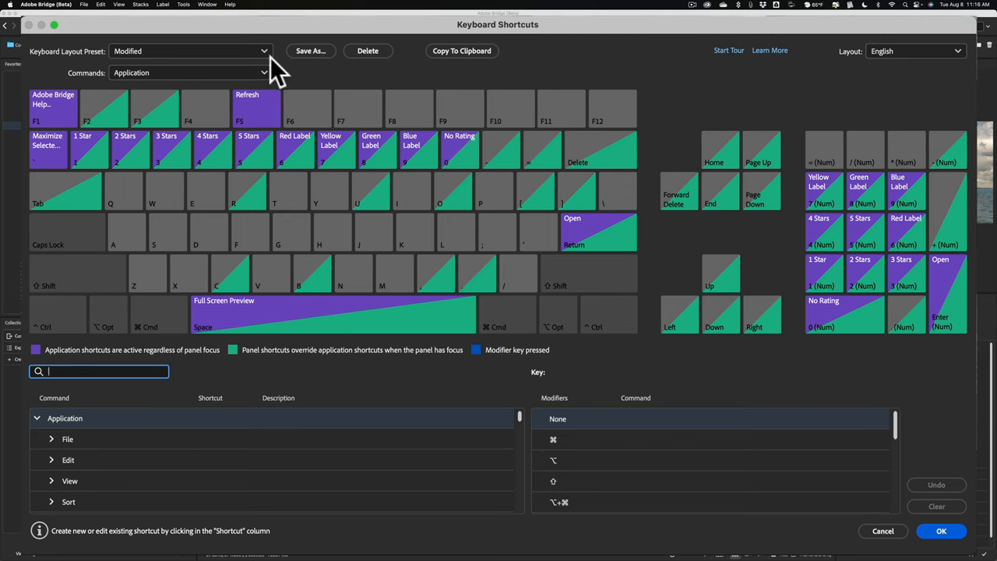
click(187, 51)
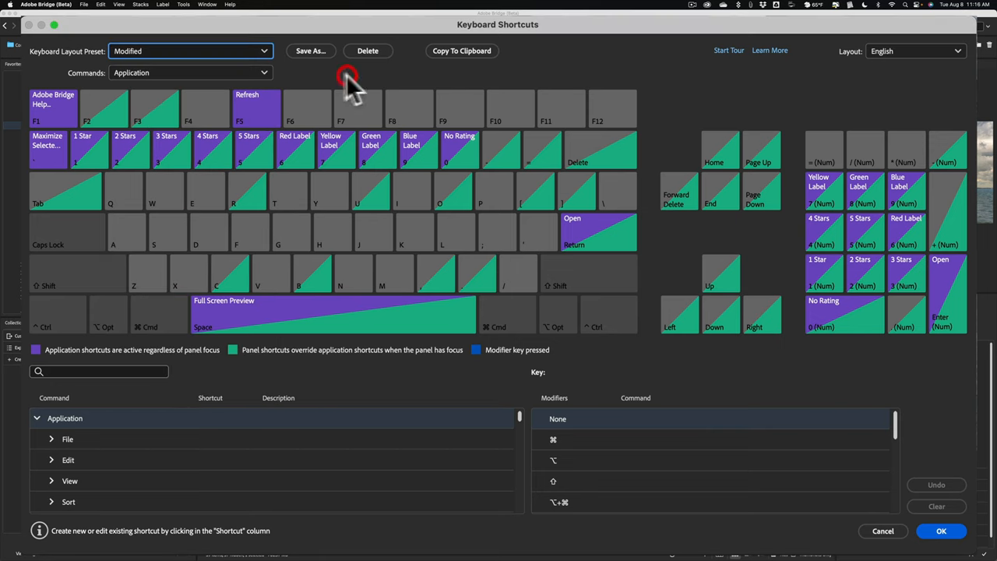
mouse_move(210, 85)
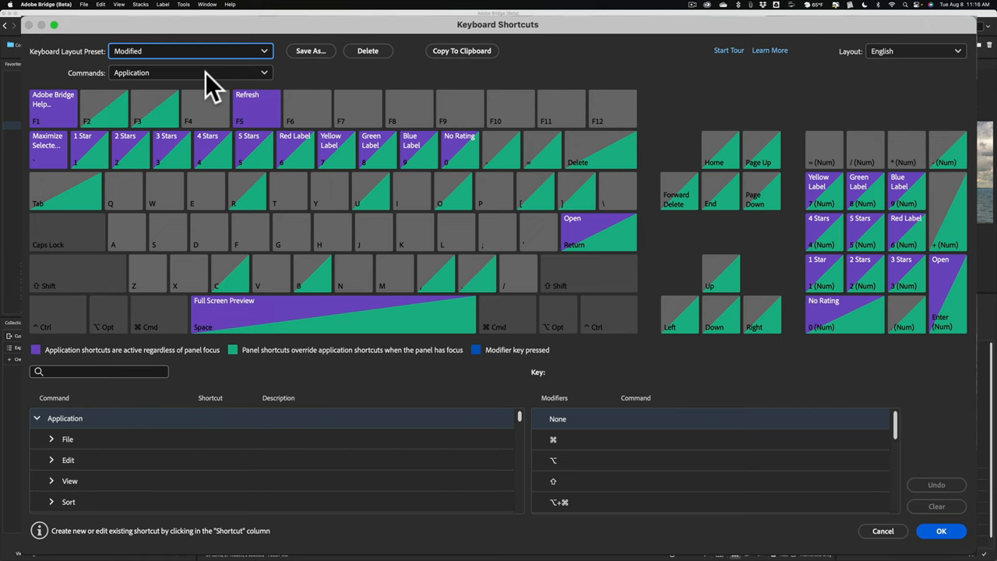
click(189, 72)
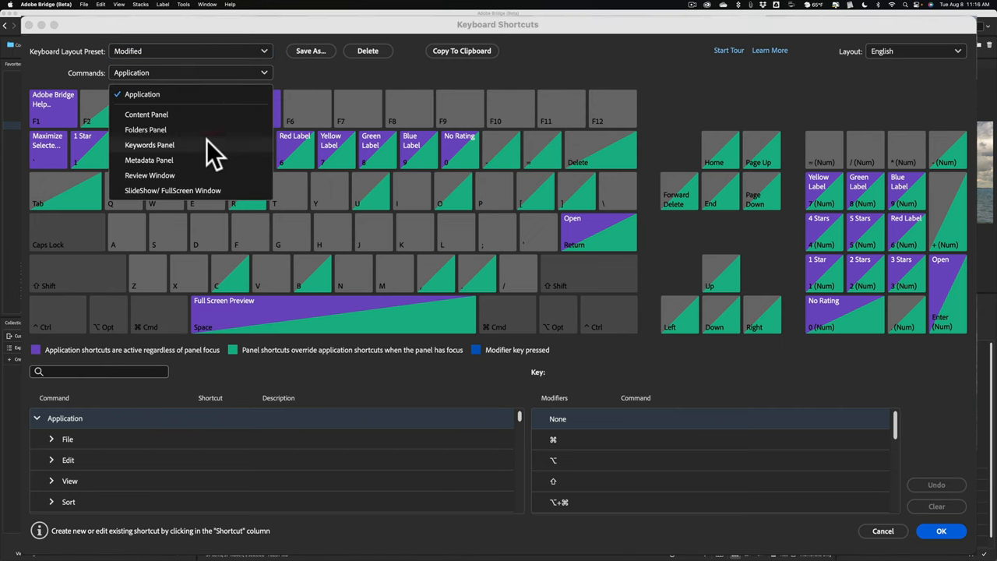
click(150, 174)
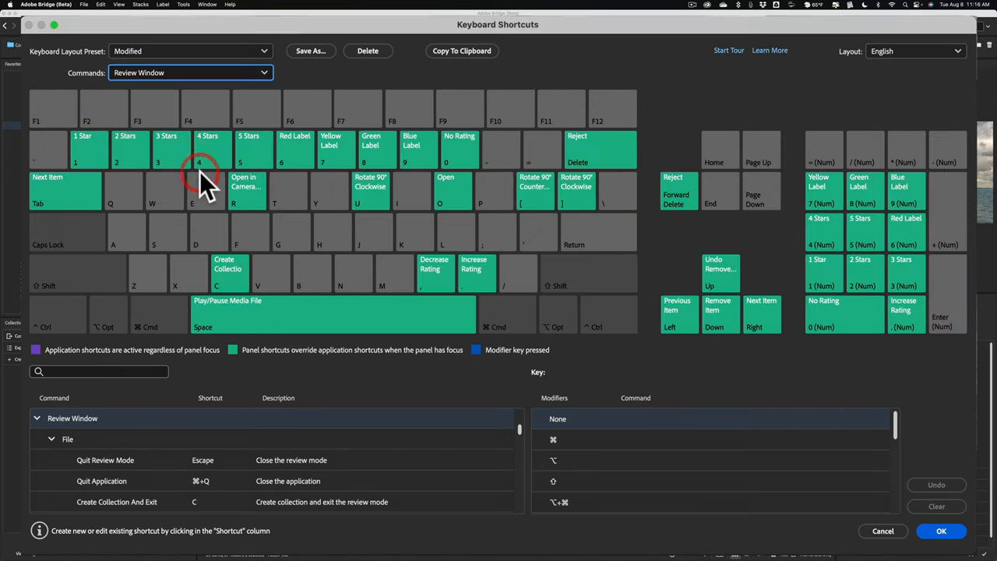
mouse_move(451, 303)
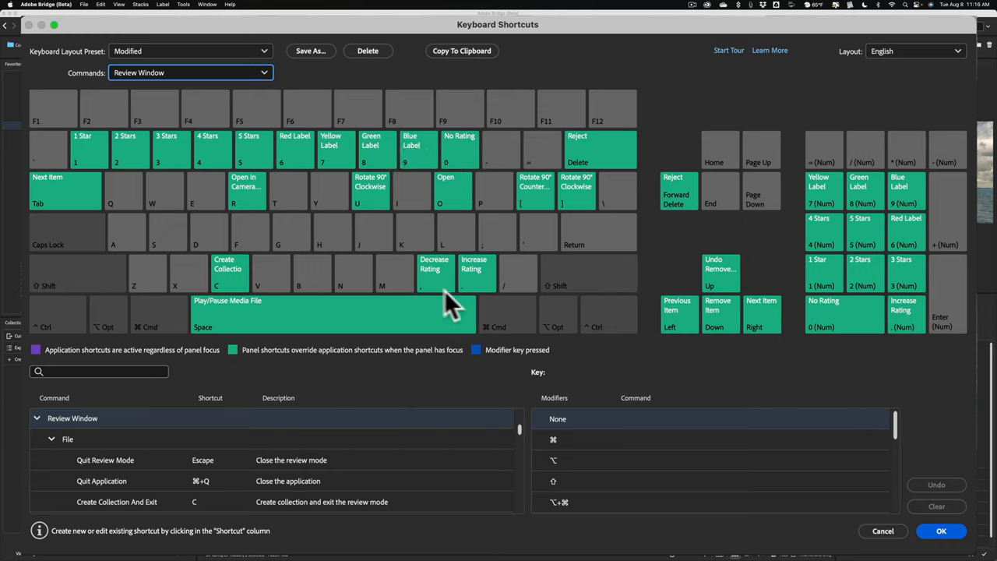
mouse_move(175, 172)
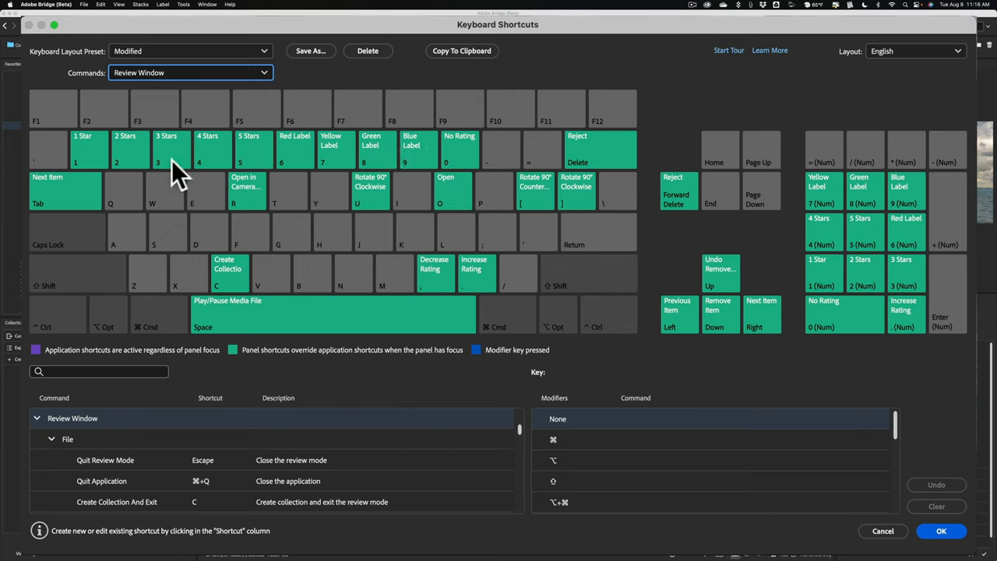
mouse_move(207, 148)
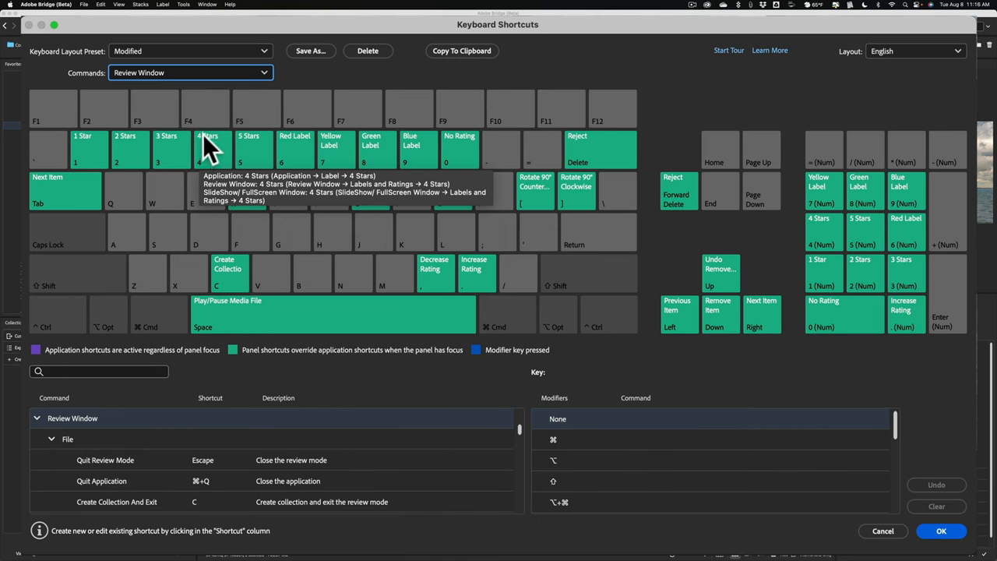
click(189, 73)
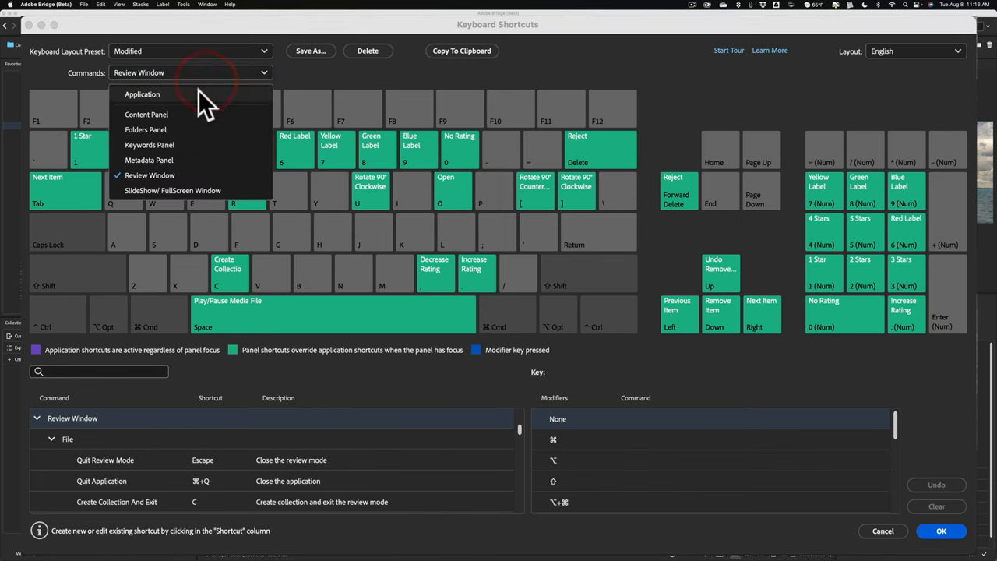
click(141, 94)
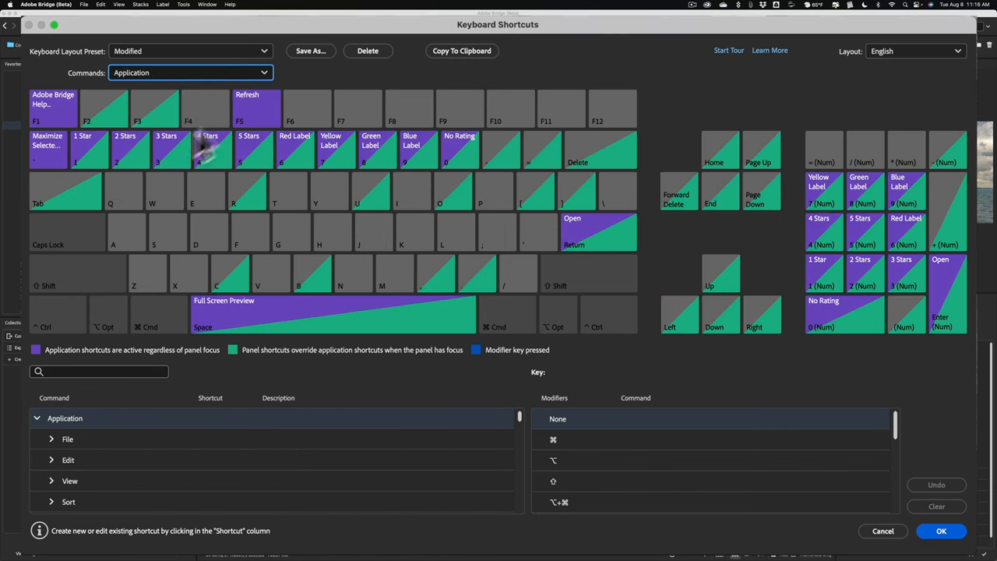
mouse_move(84, 171)
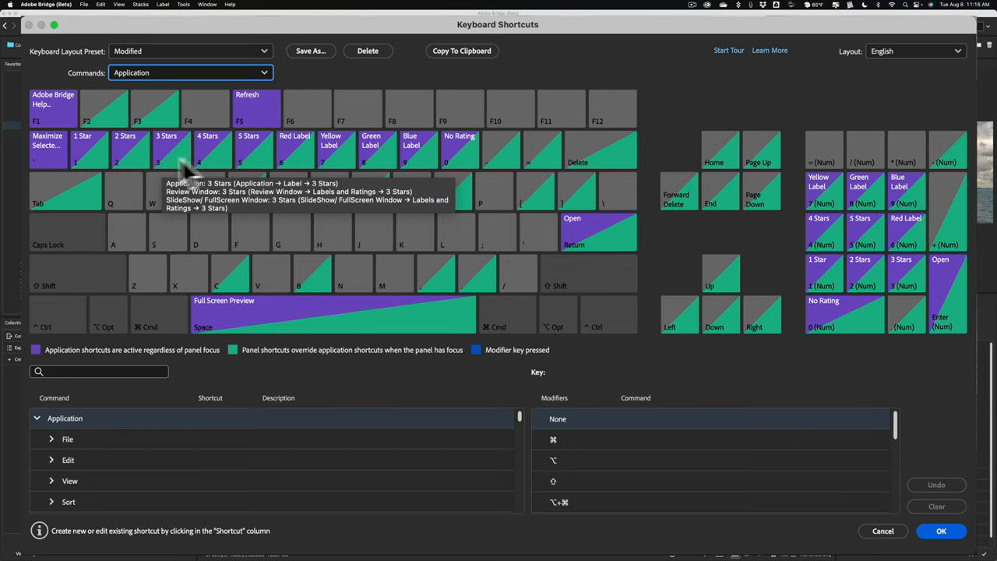
mouse_move(339, 94)
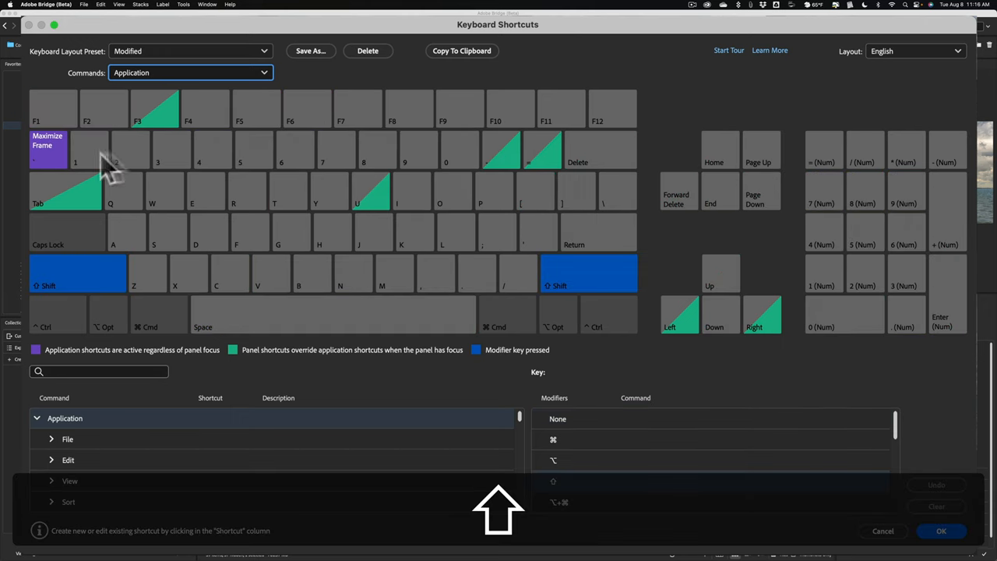
mouse_move(289, 113)
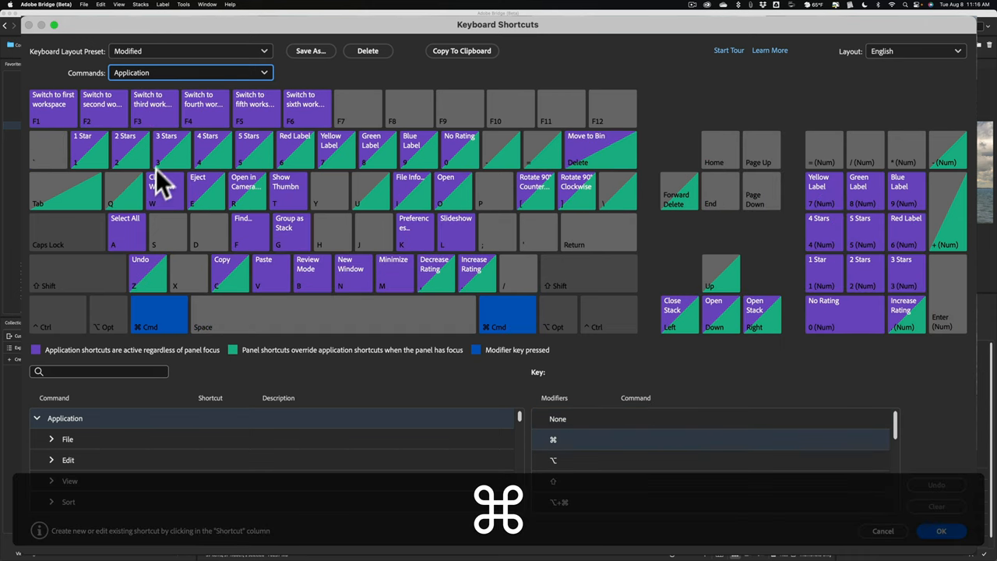
mouse_move(170, 210)
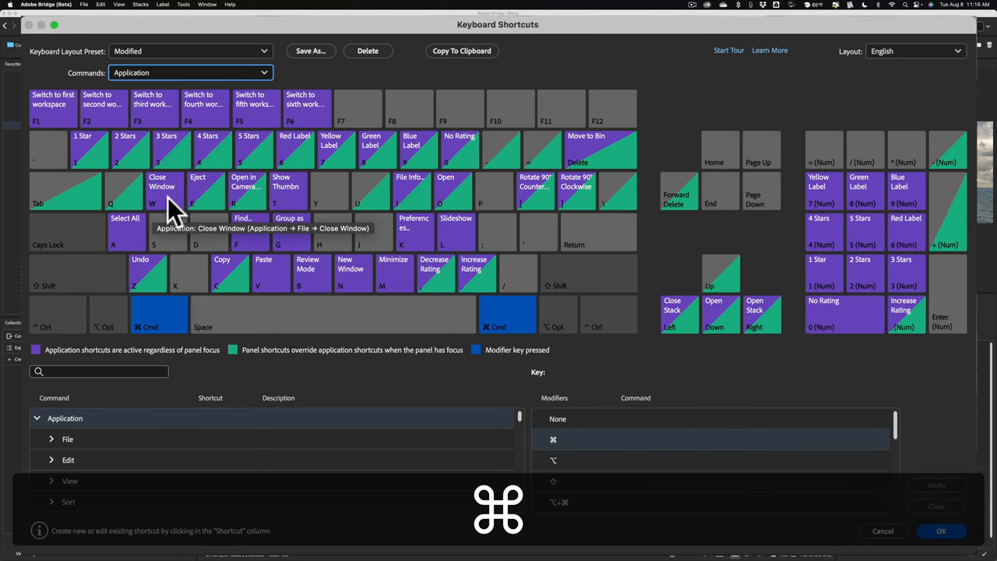
mouse_move(199, 187)
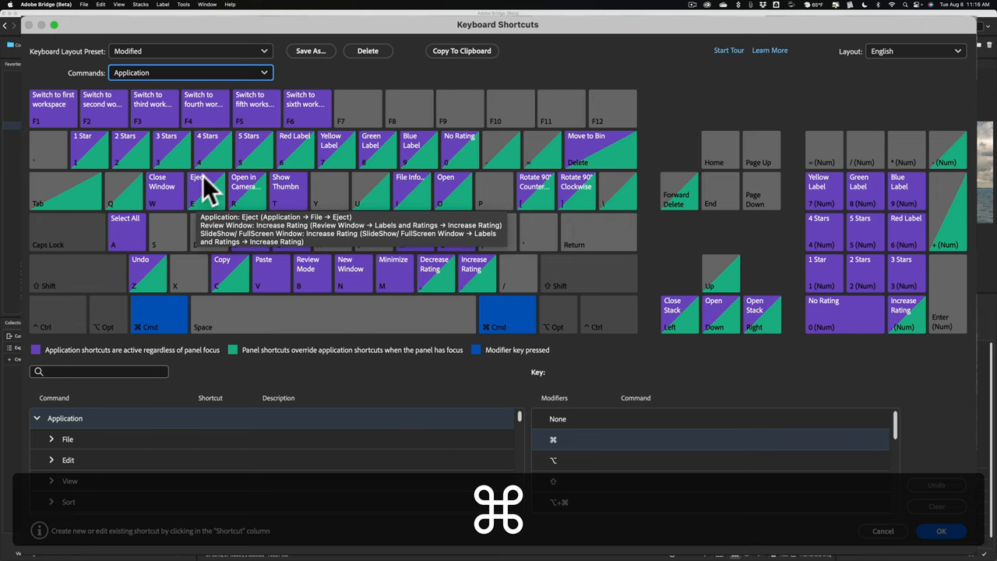
mouse_move(258, 199)
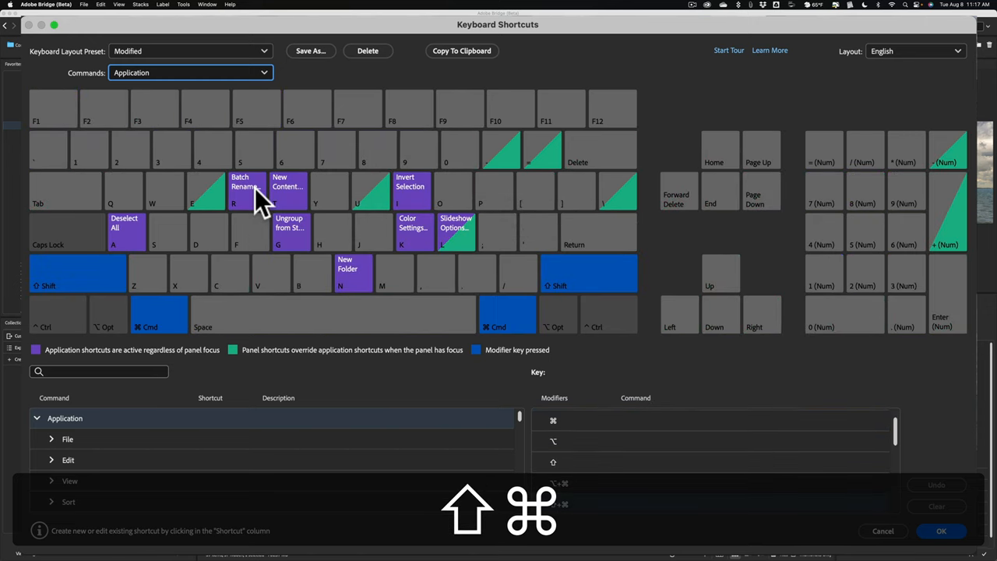
mouse_move(244, 226)
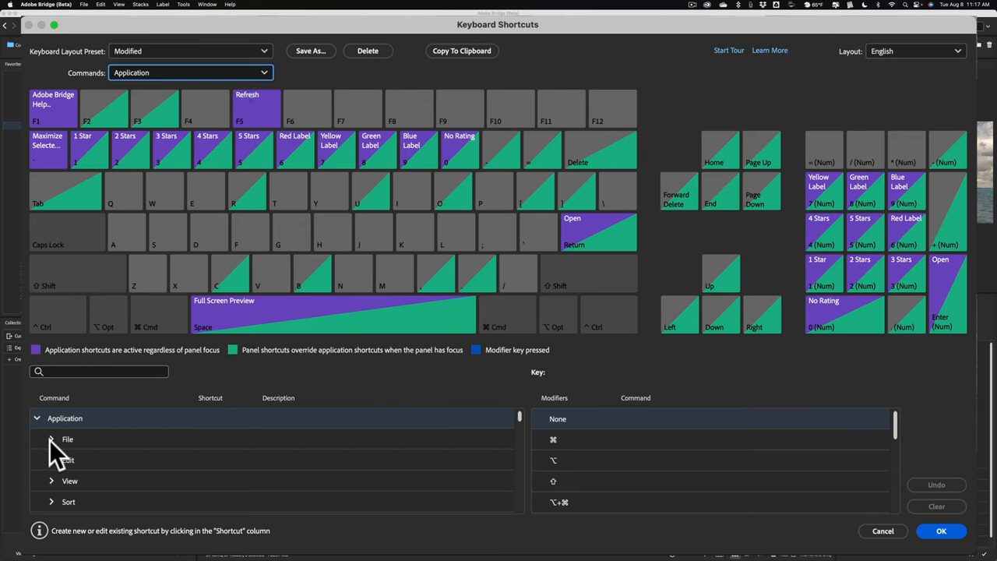
click(67, 439)
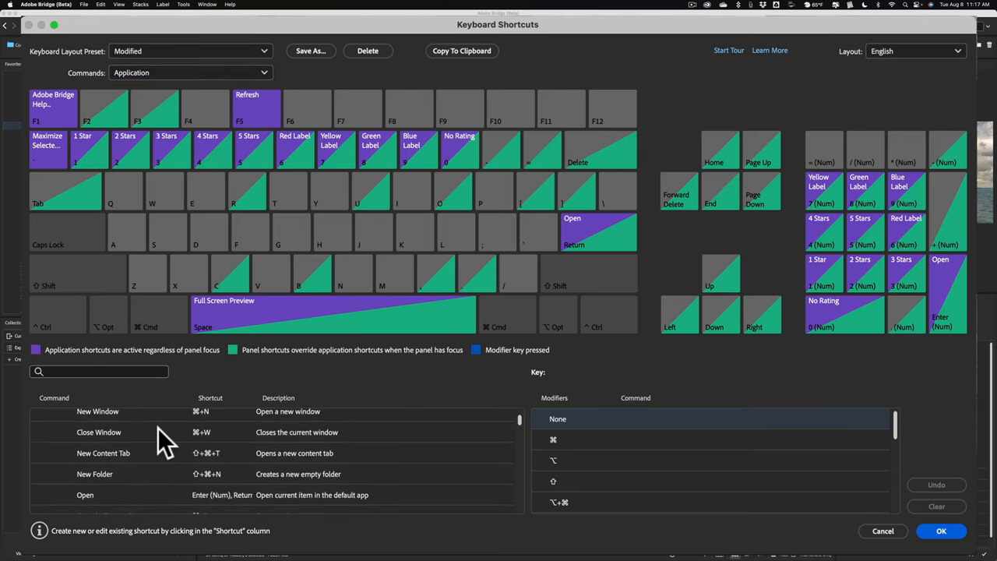
scroll(down, 3)
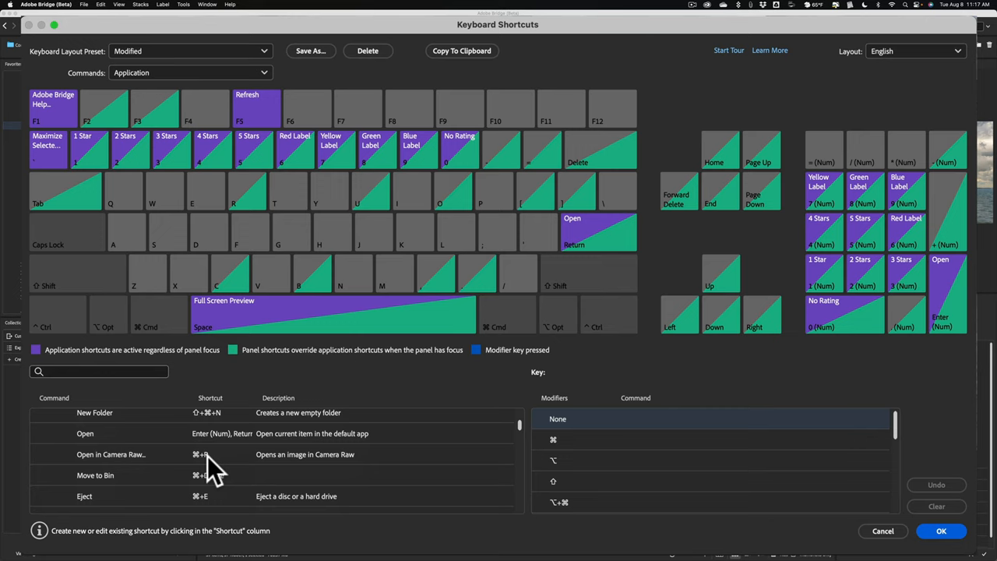
click(200, 454)
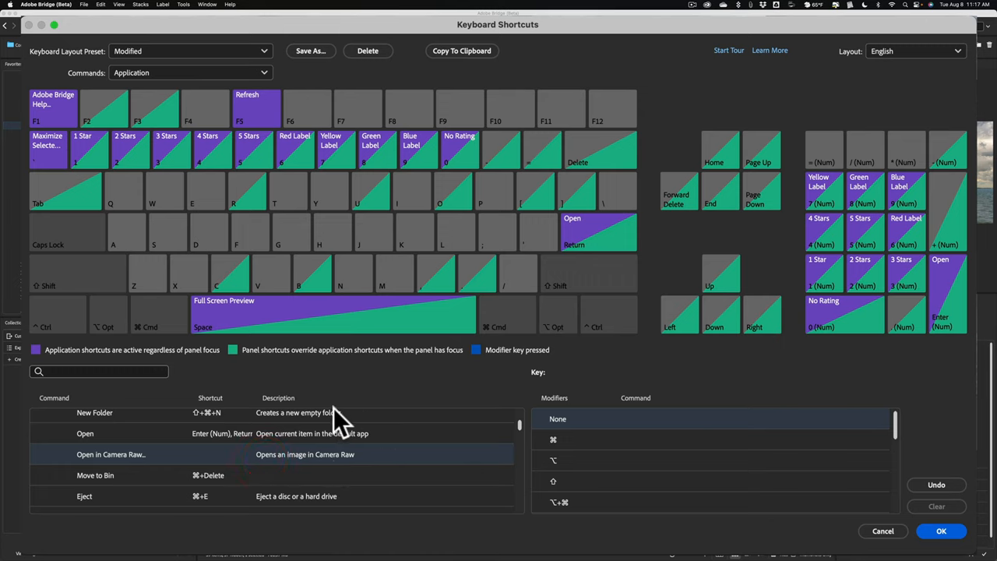
mouse_move(335, 420)
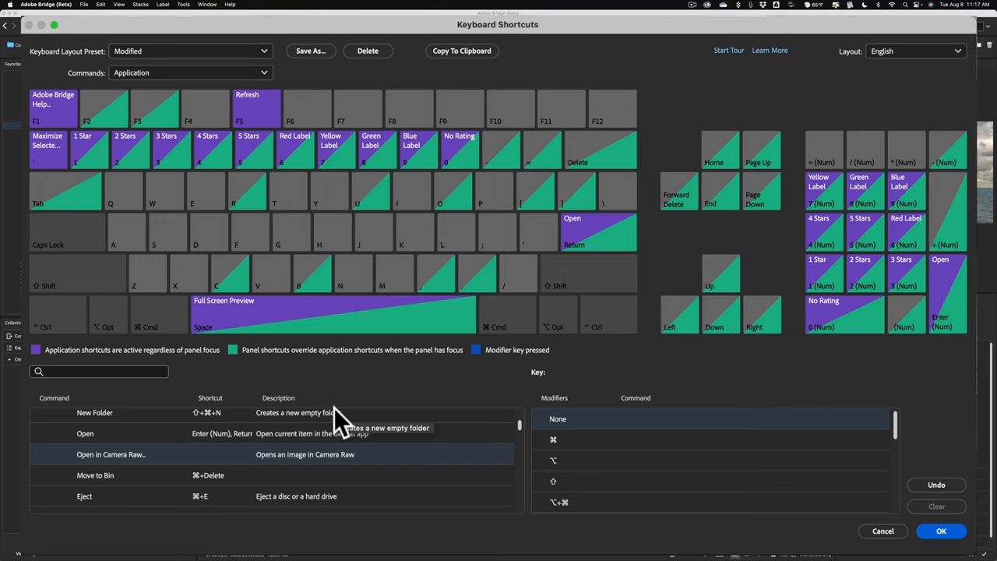
mouse_move(85, 468)
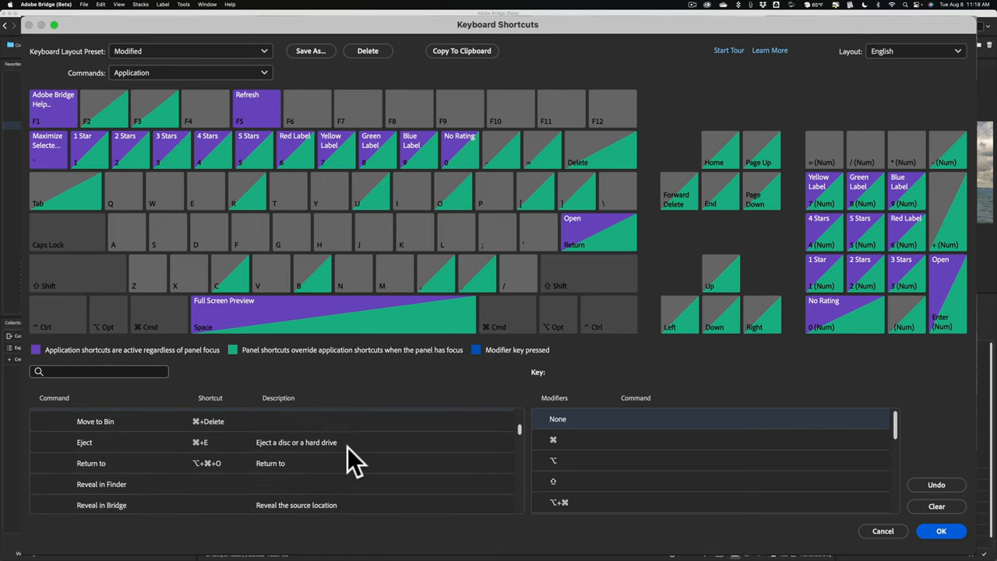
scroll(down, 3)
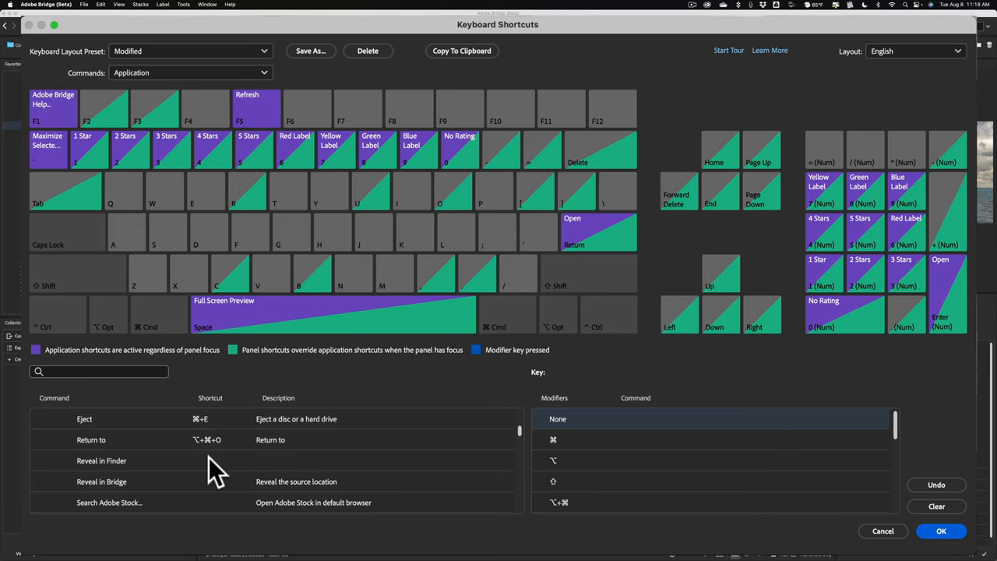
mouse_move(176, 479)
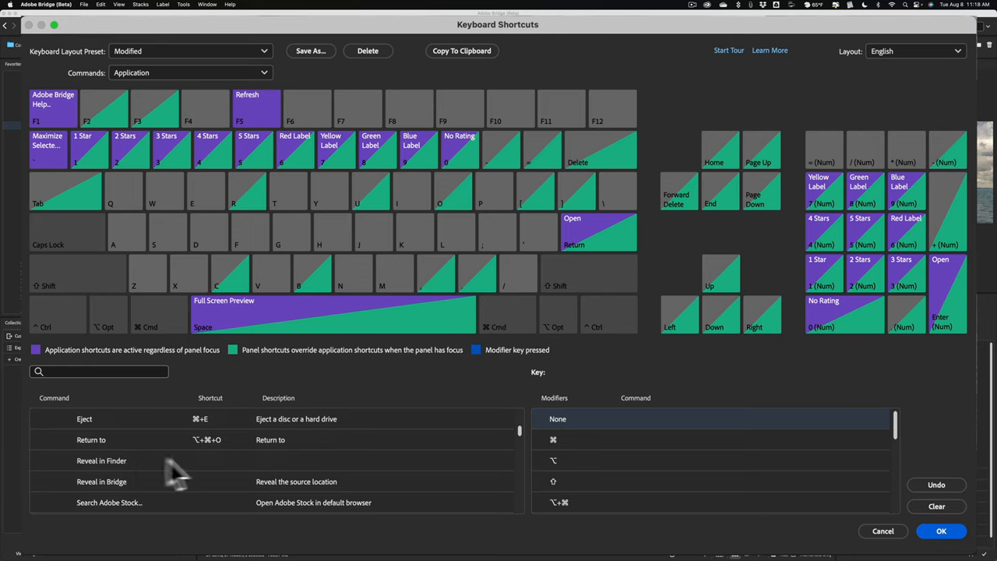
mouse_move(214, 472)
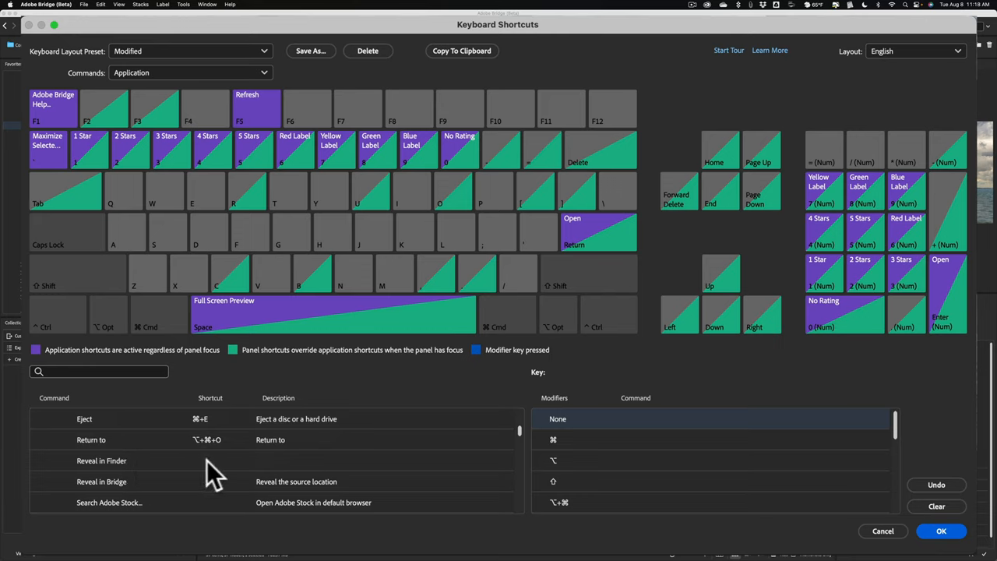
Give Reveal in Finder the Shift+Cmd+F shortcut.
click(102, 461)
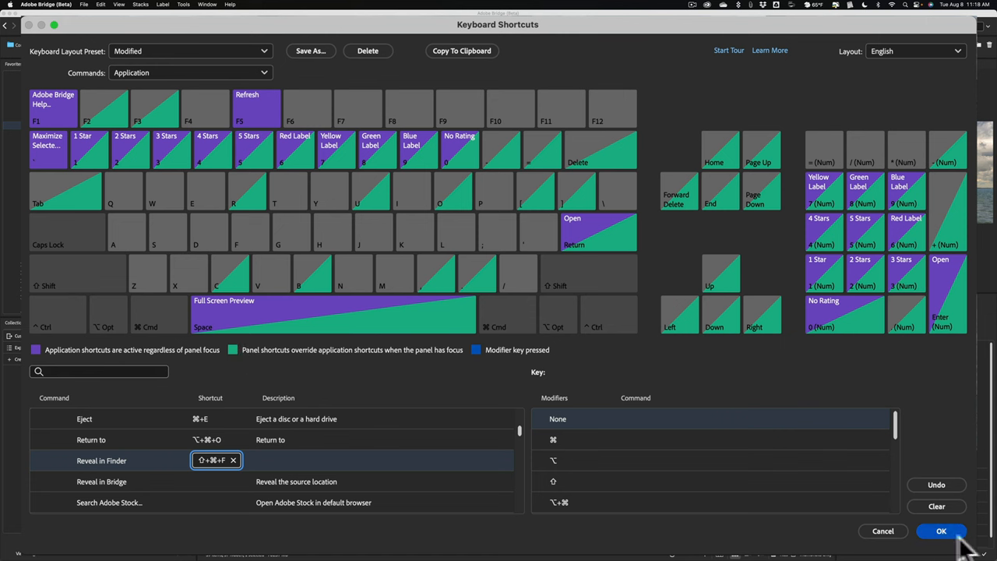
Save the shortcut, reveal the lighthouse TIFF in Finder, then close that window.
click(941, 530)
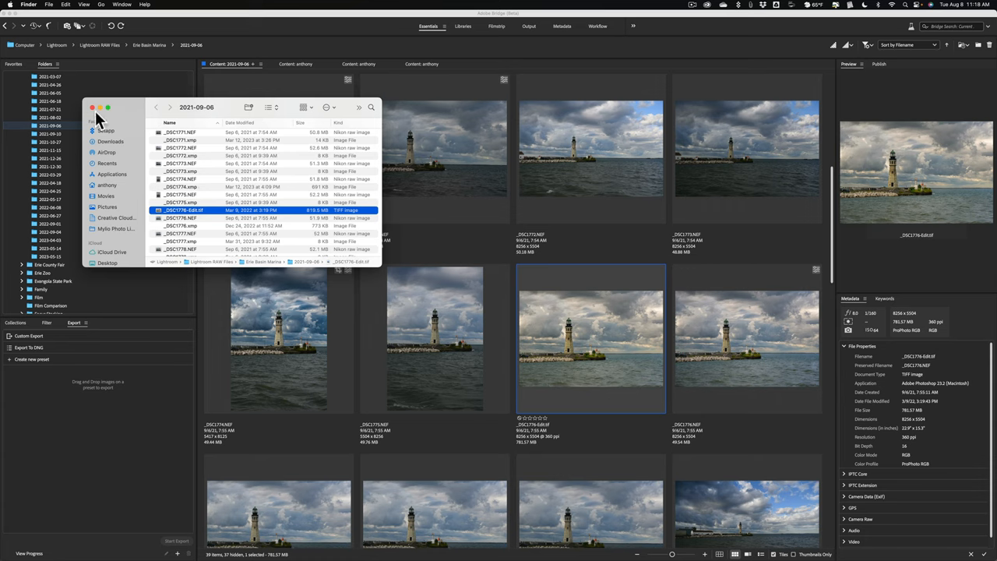
click(92, 107)
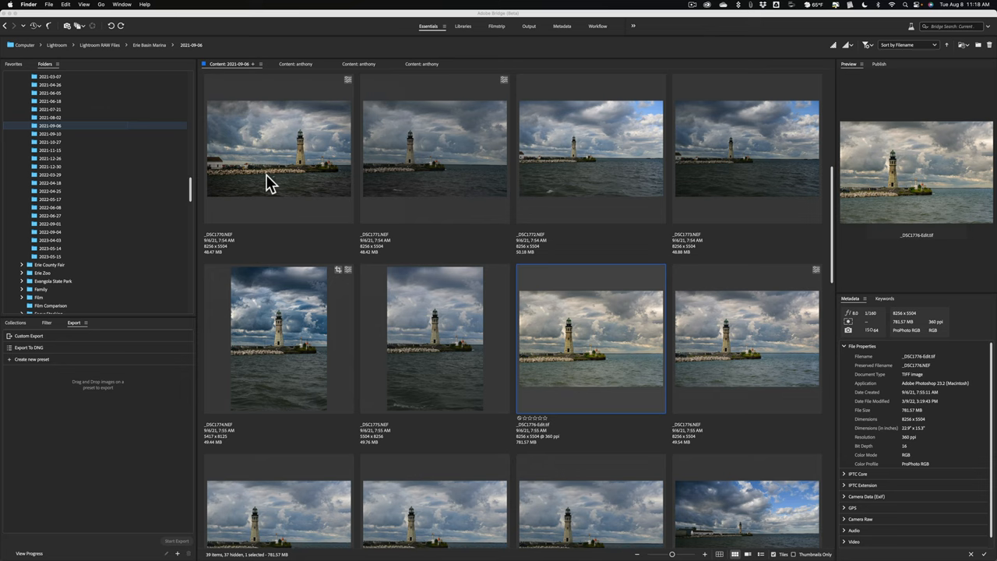
mouse_move(306, 174)
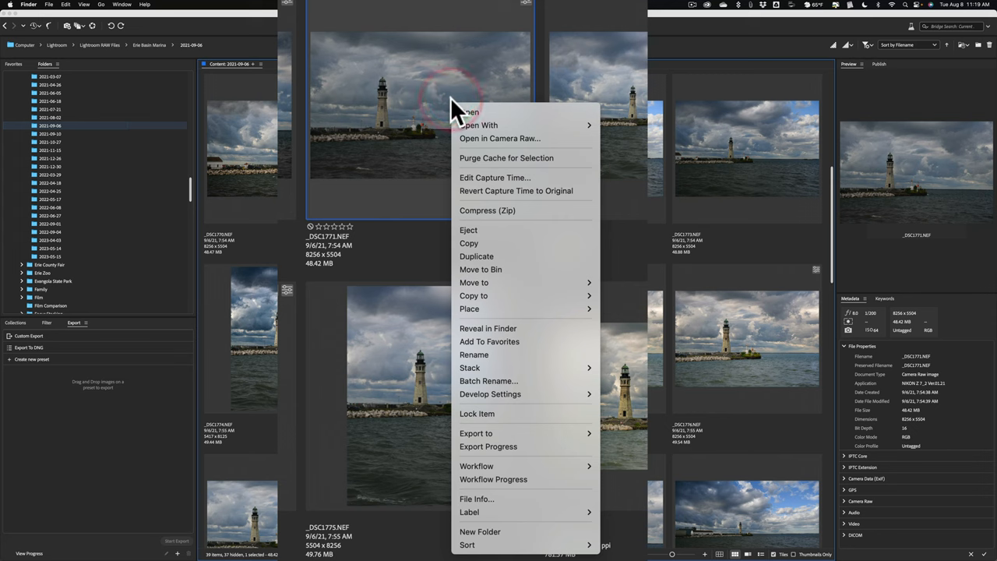
mouse_move(522, 210)
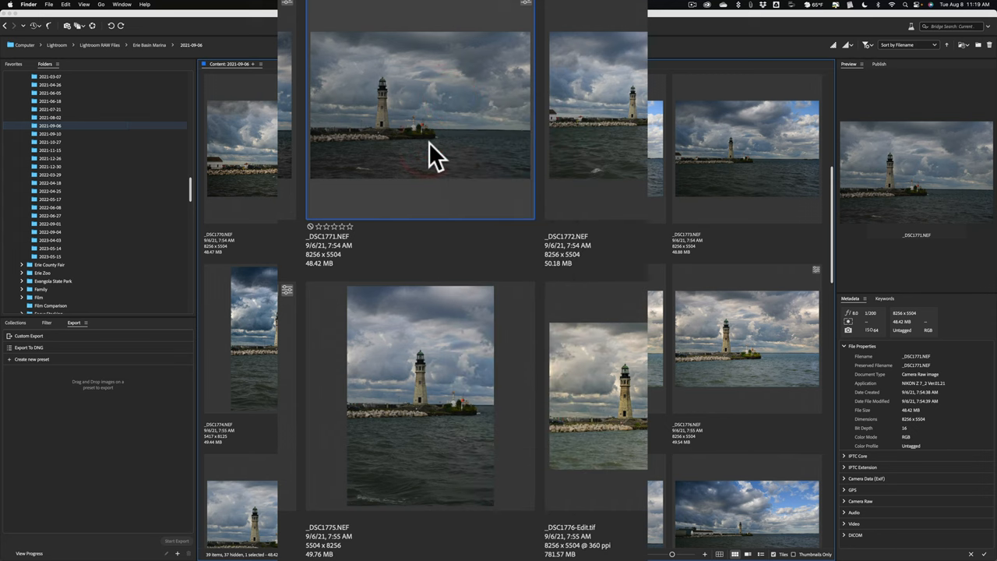
mouse_move(444, 93)
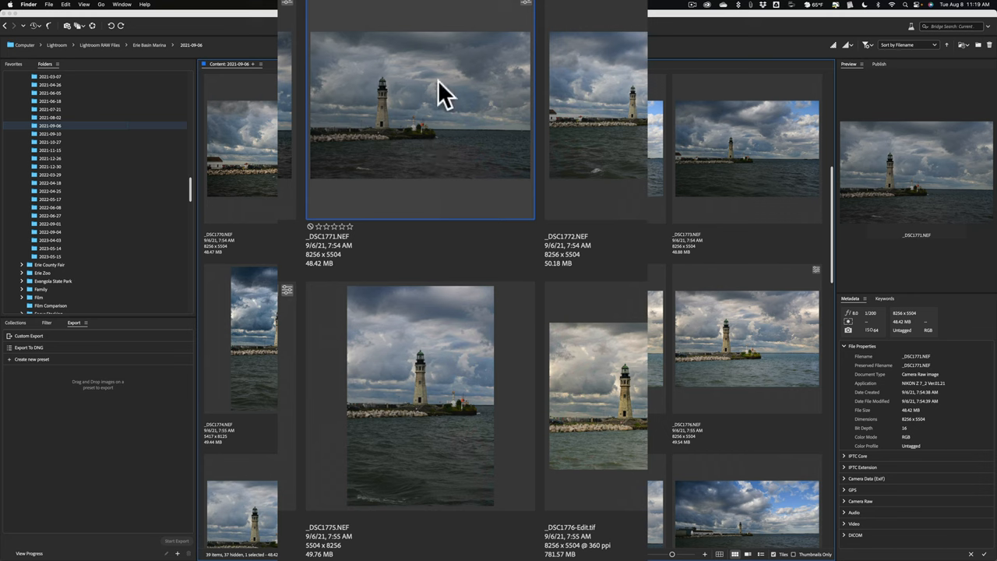
right_click(421, 105)
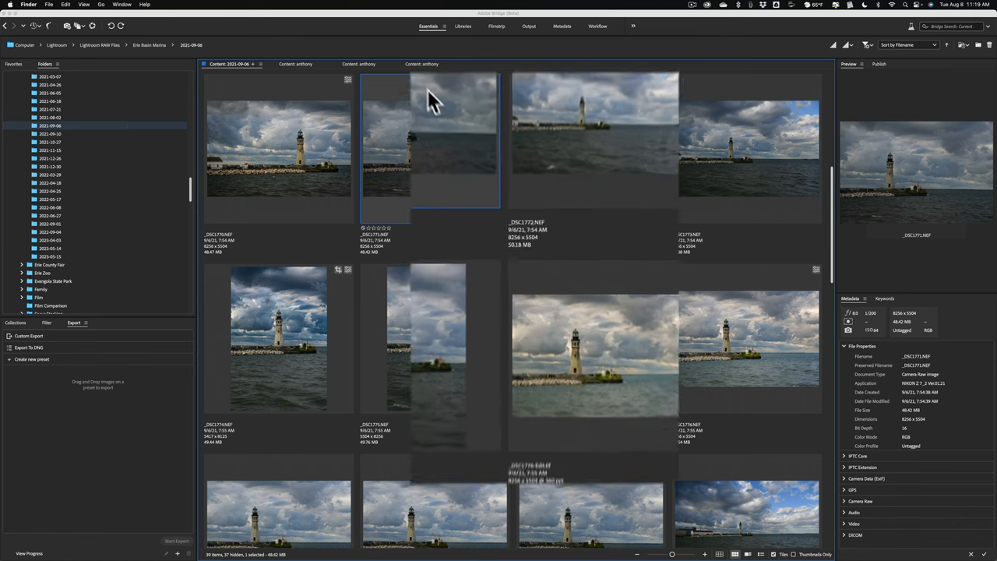
right_click(428, 140)
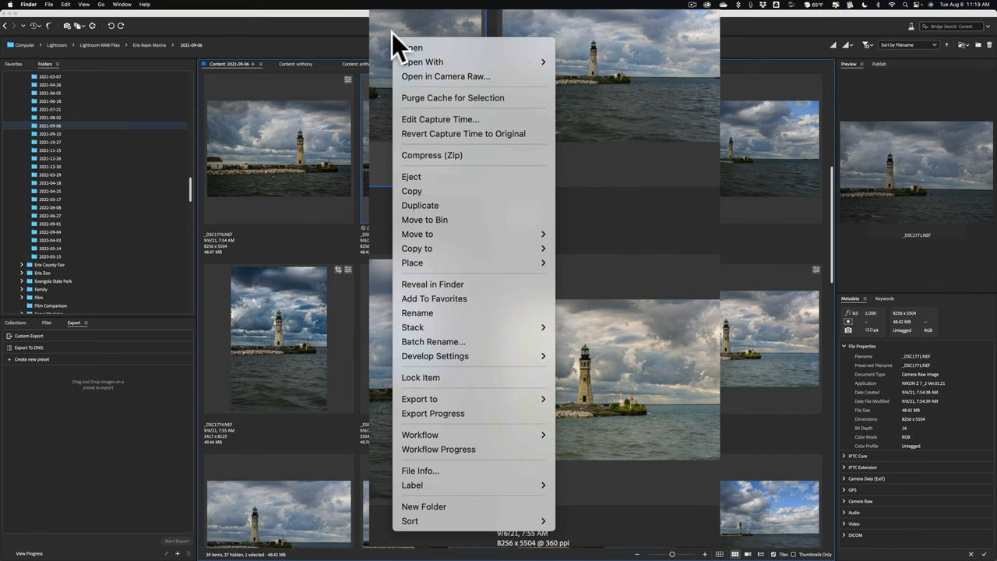
mouse_move(412, 263)
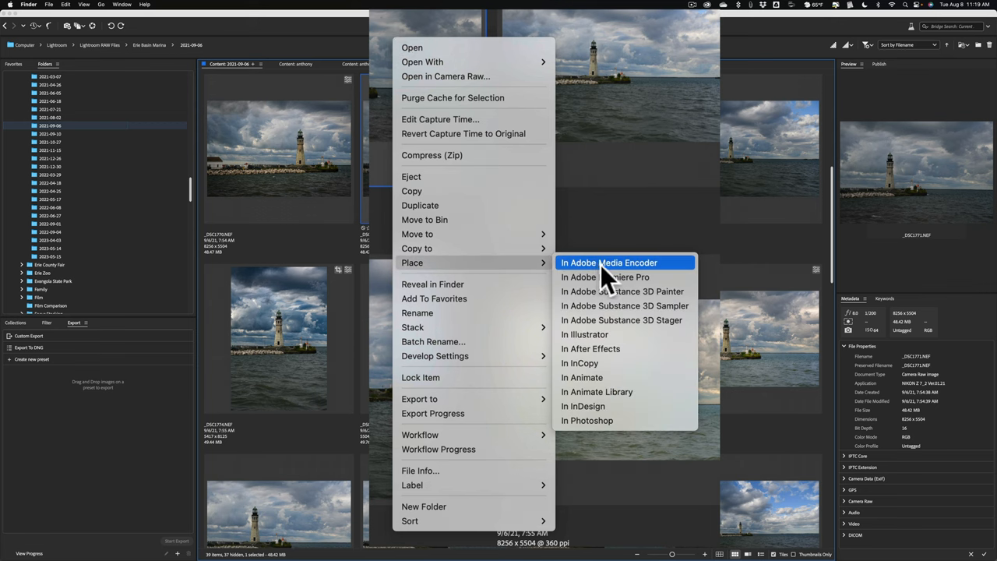
mouse_move(606, 277)
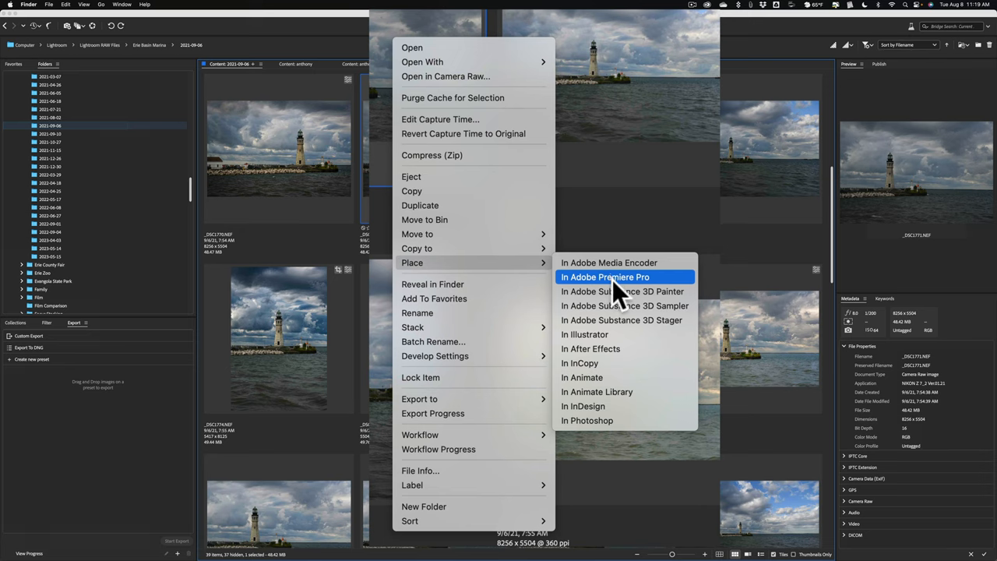
mouse_move(622, 320)
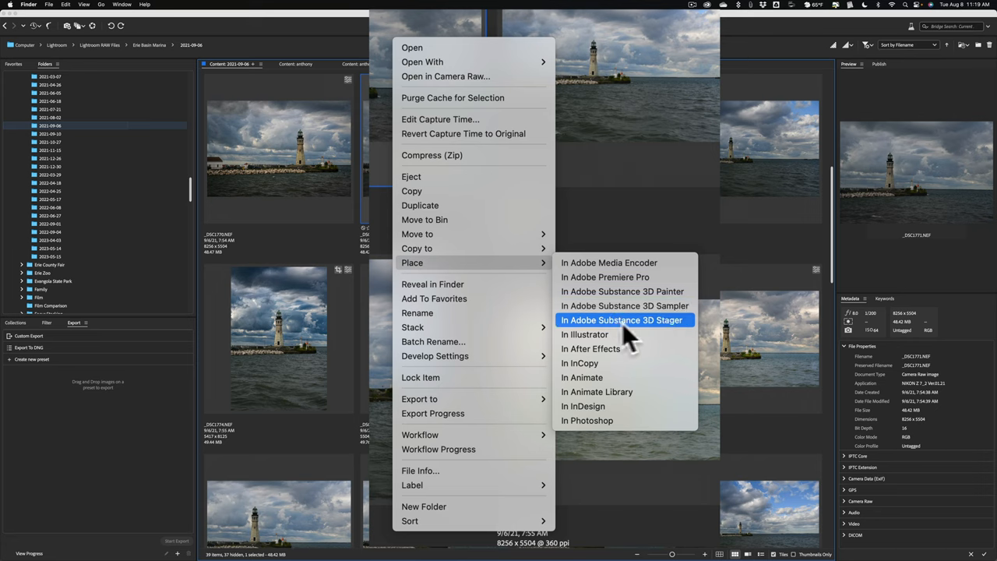
mouse_move(637, 336)
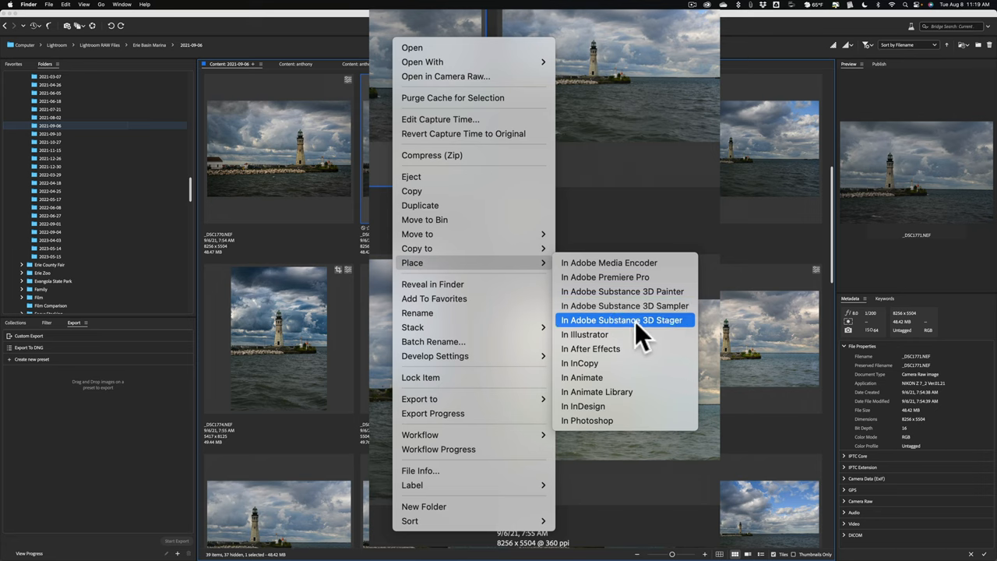
mouse_move(639, 331)
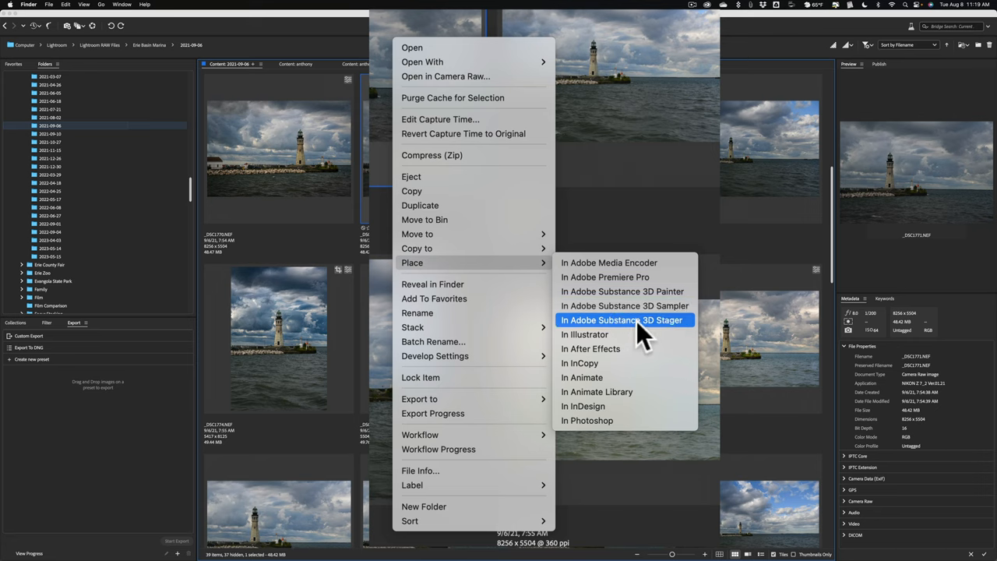
mouse_move(637, 327)
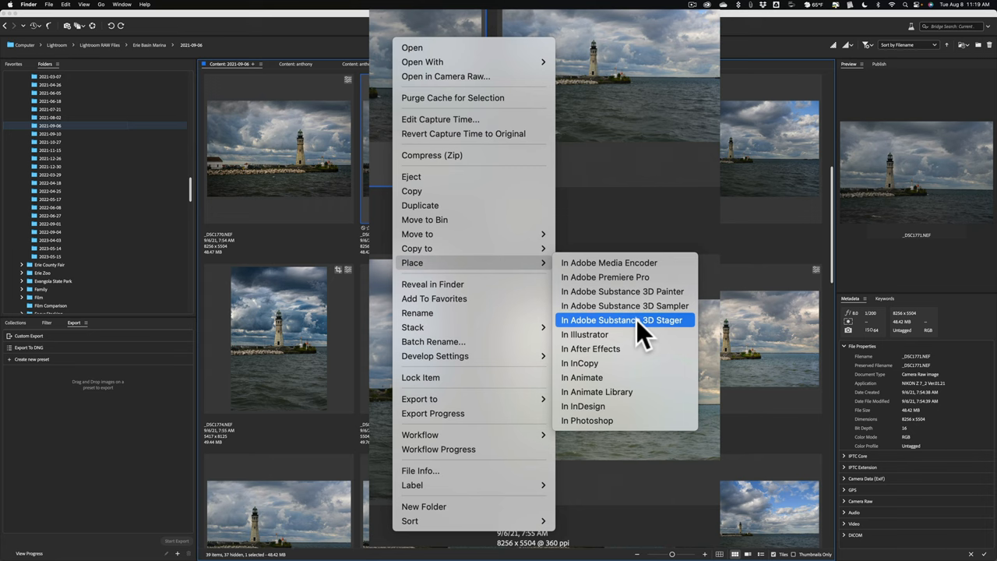
click(621, 320)
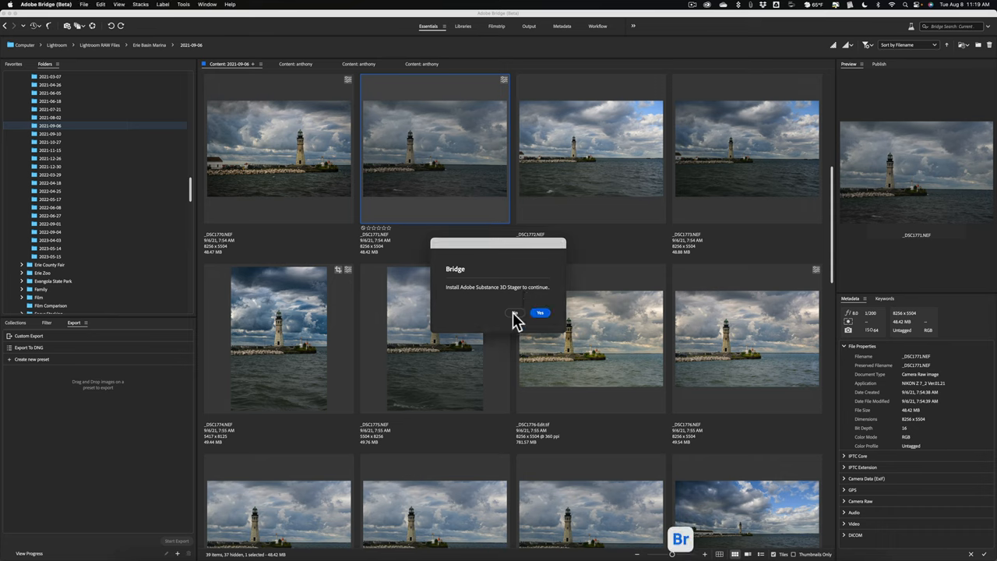
click(513, 312)
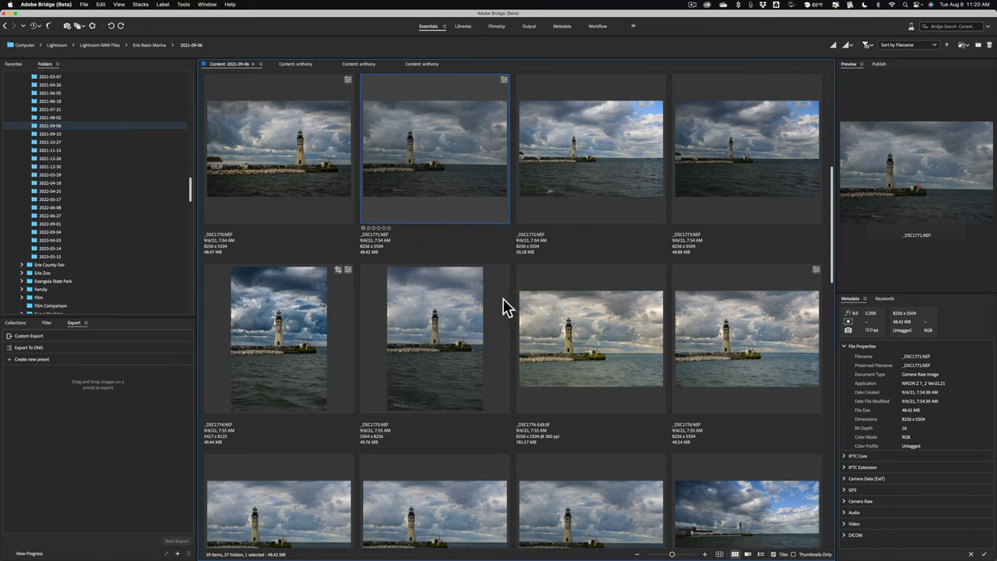
mouse_move(498, 296)
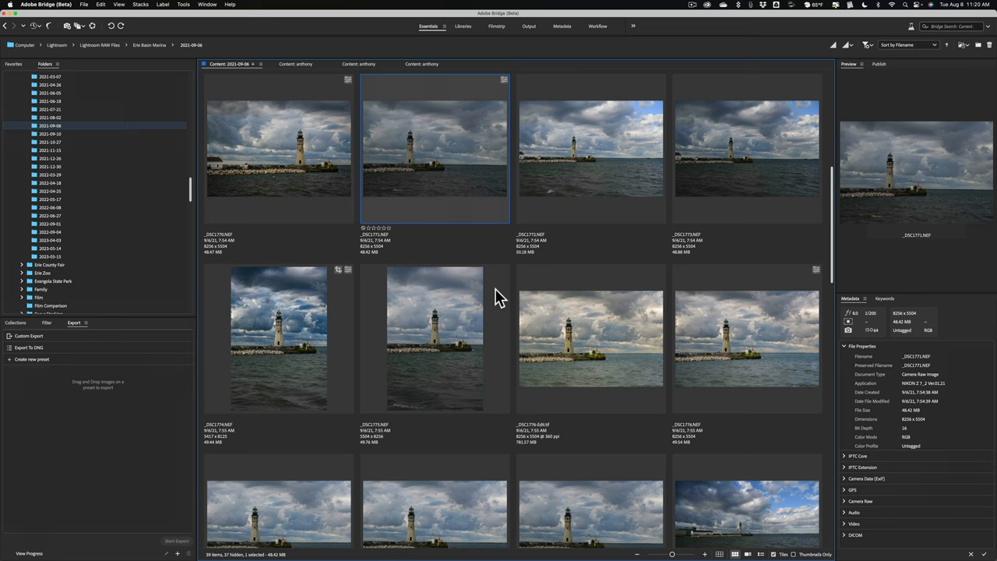
click(590, 338)
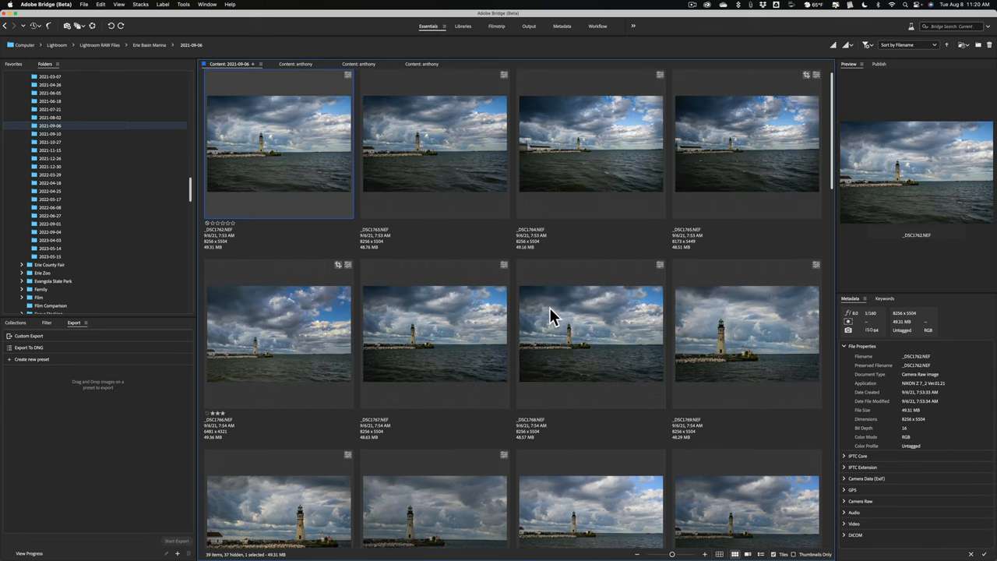
scroll(down, 3)
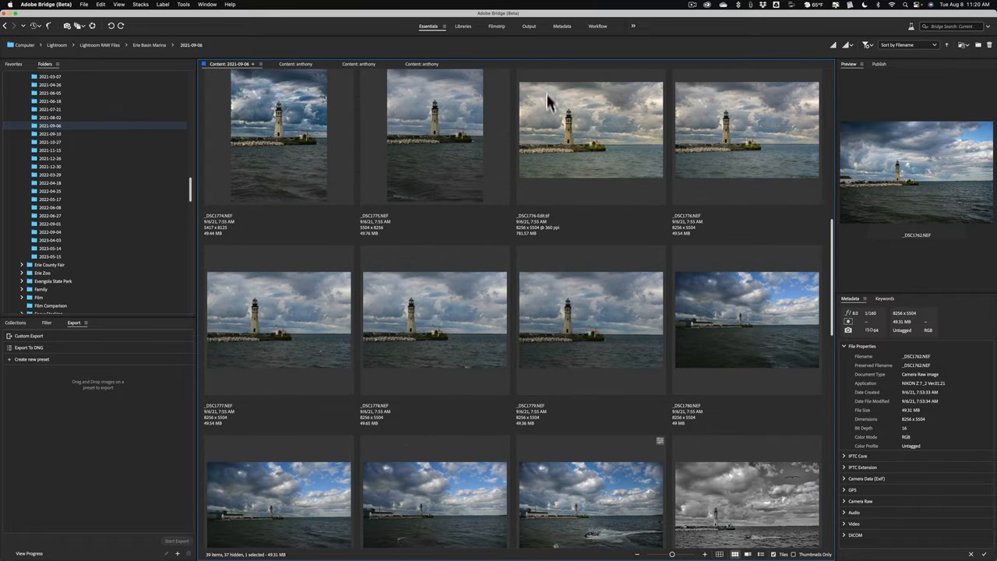
click(591, 136)
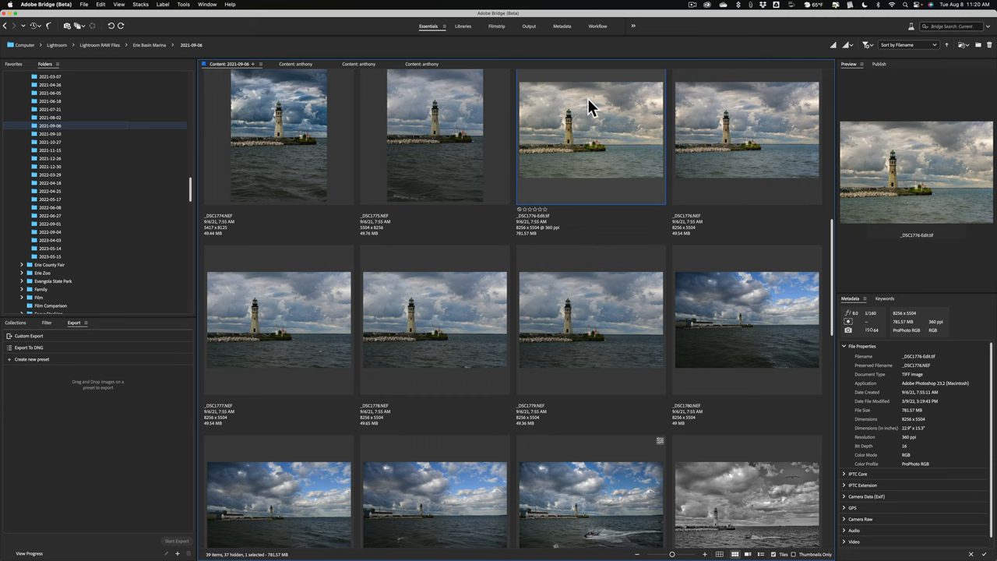
double_click(591, 135)
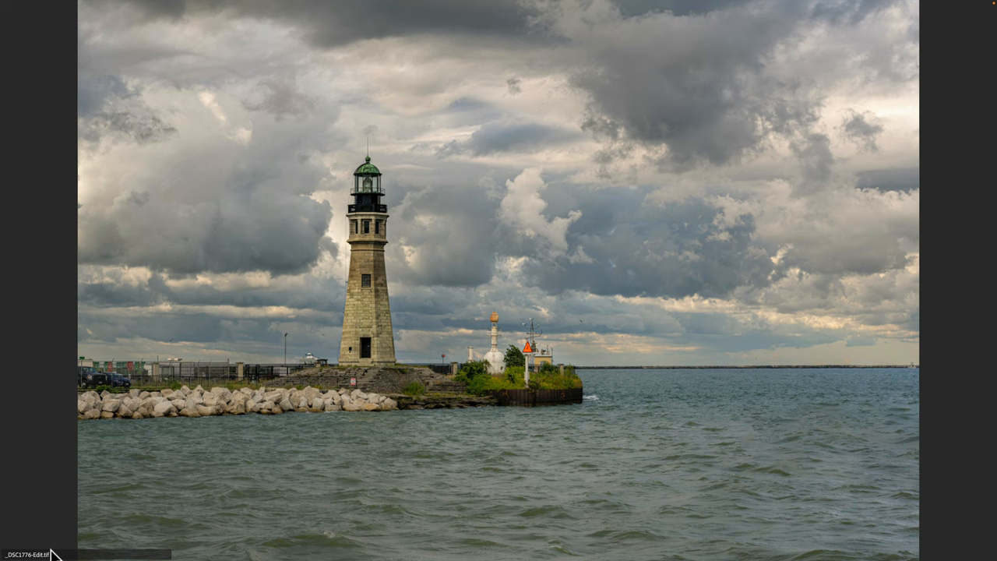
mouse_move(194, 434)
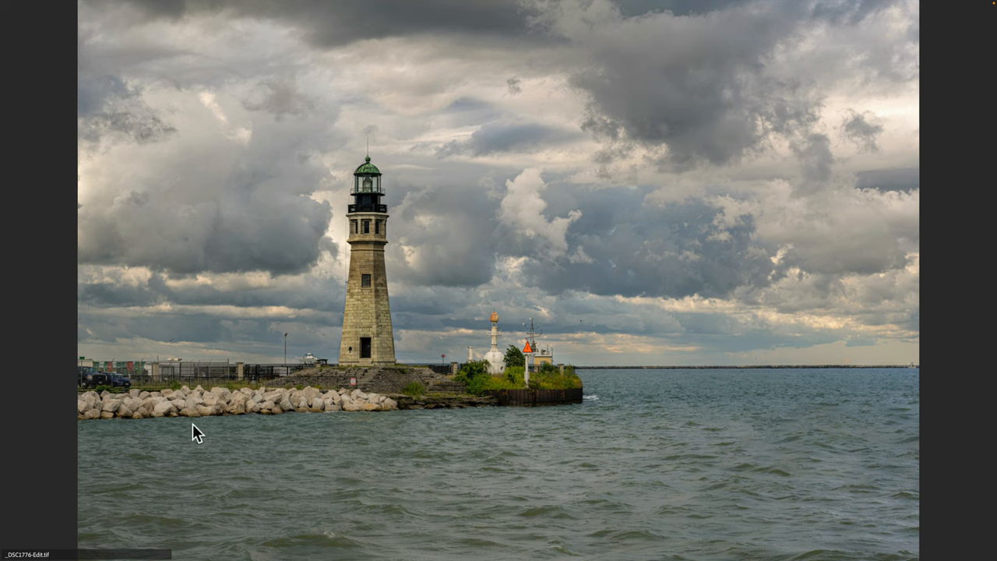
mouse_move(510, 212)
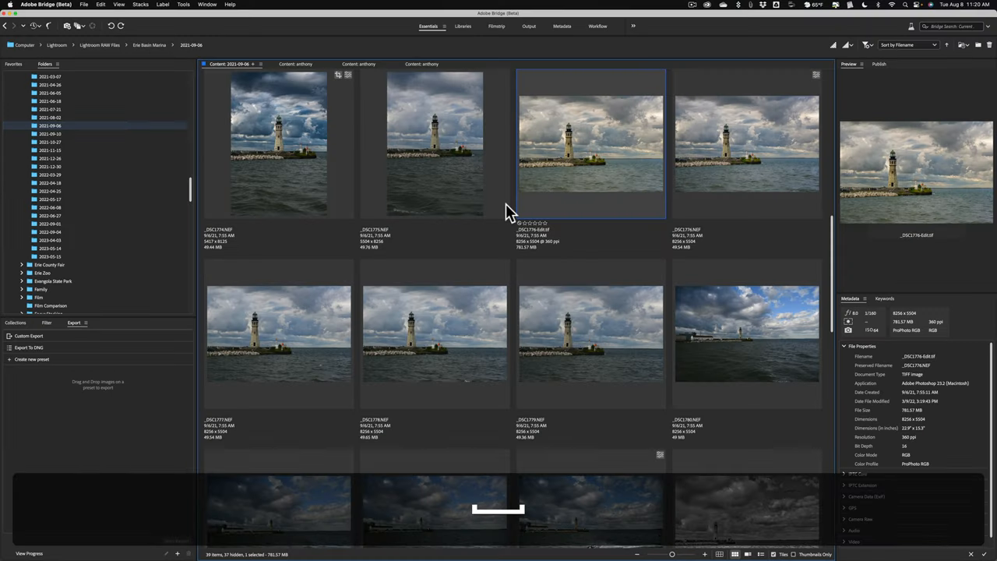
click(747, 335)
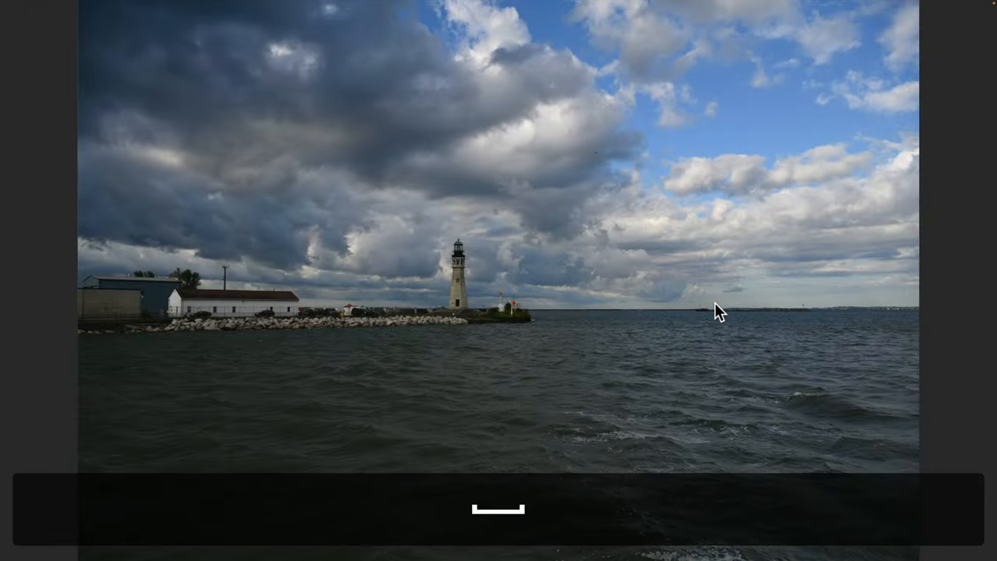
mouse_move(444, 324)
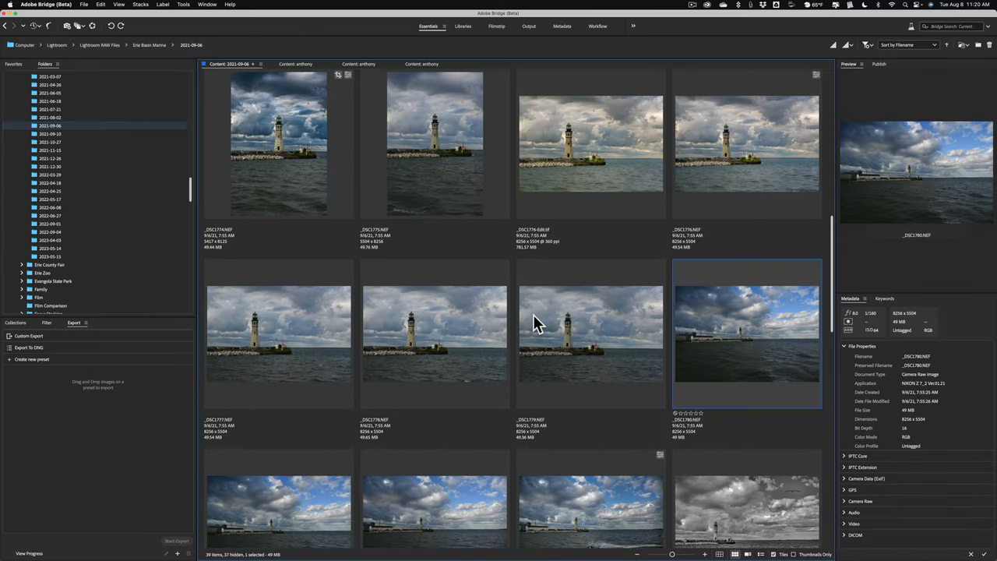
mouse_move(580, 170)
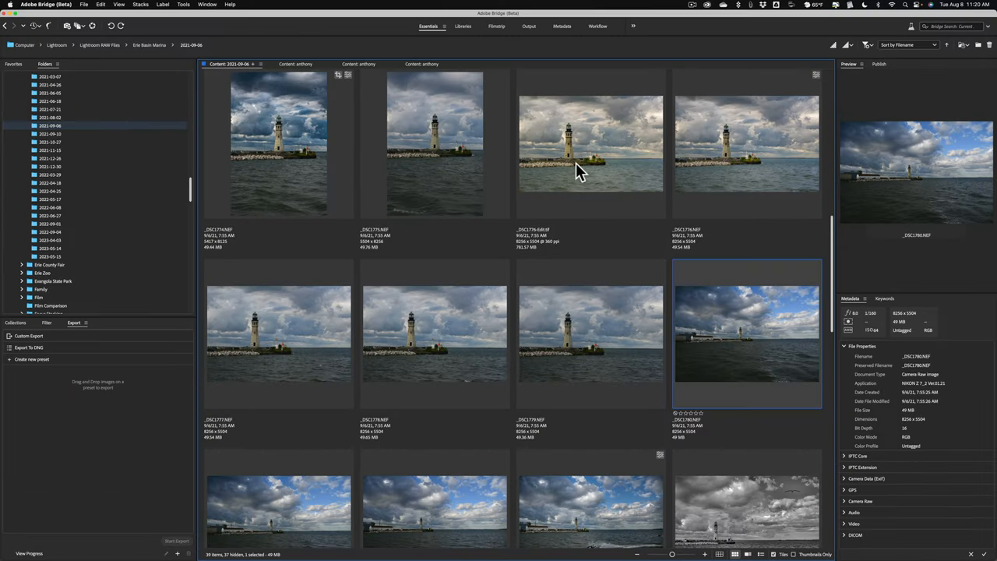
Select the _DSC1776-Edit.tif photo and bring up the File menu.
click(590, 144)
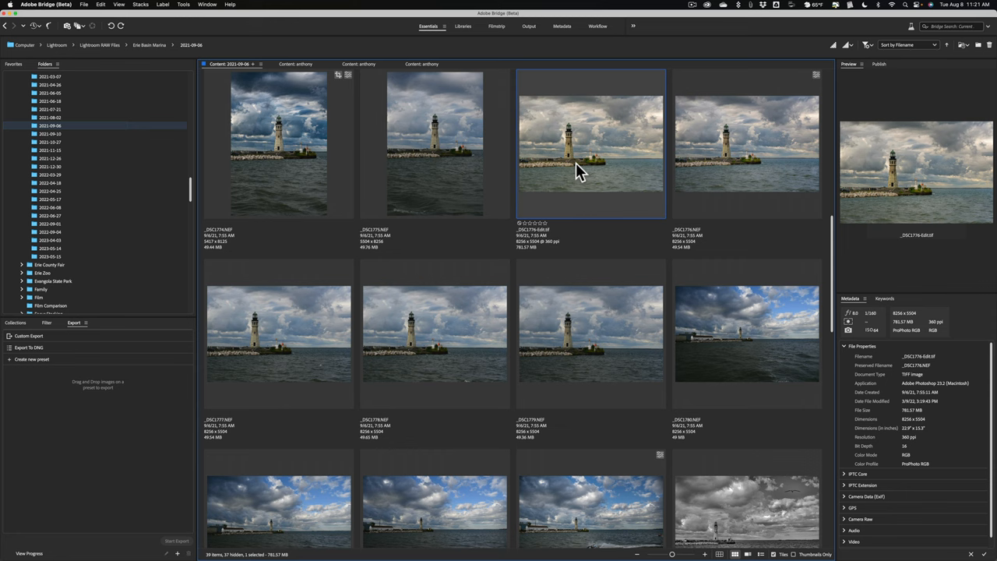
mouse_move(170, 26)
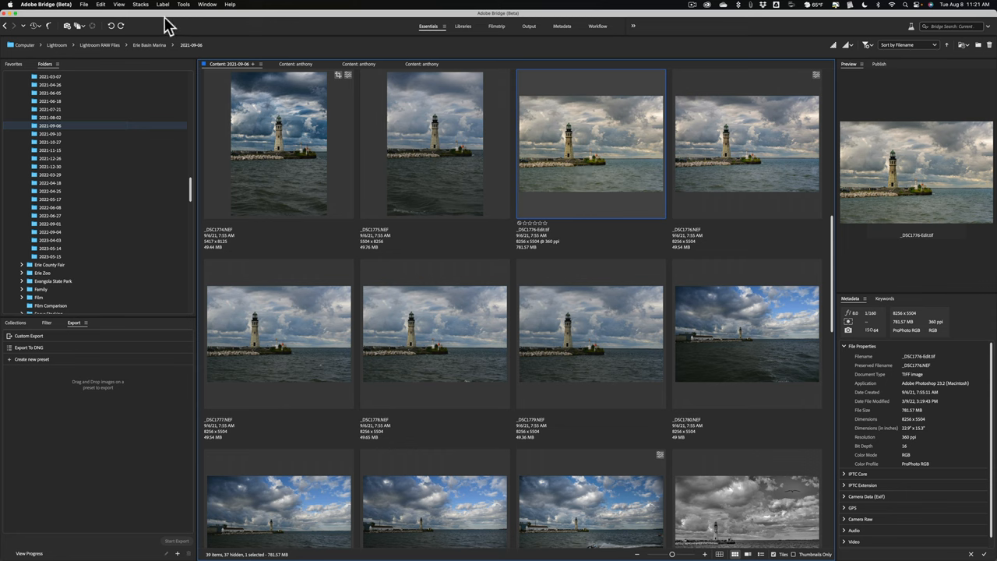
click(32, 6)
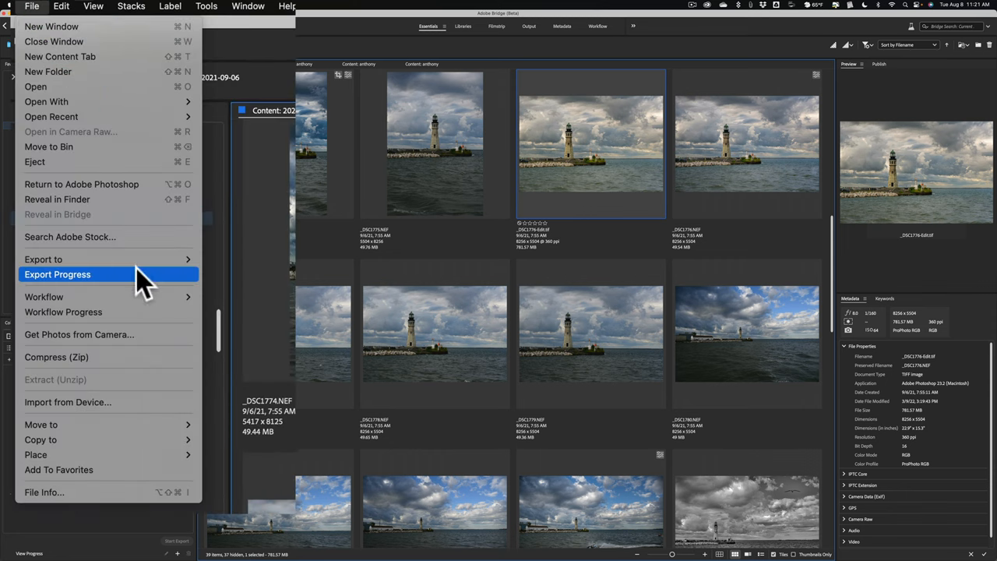
Start a Custom Export in JPEG format with the .jpg file extension.
click(43, 259)
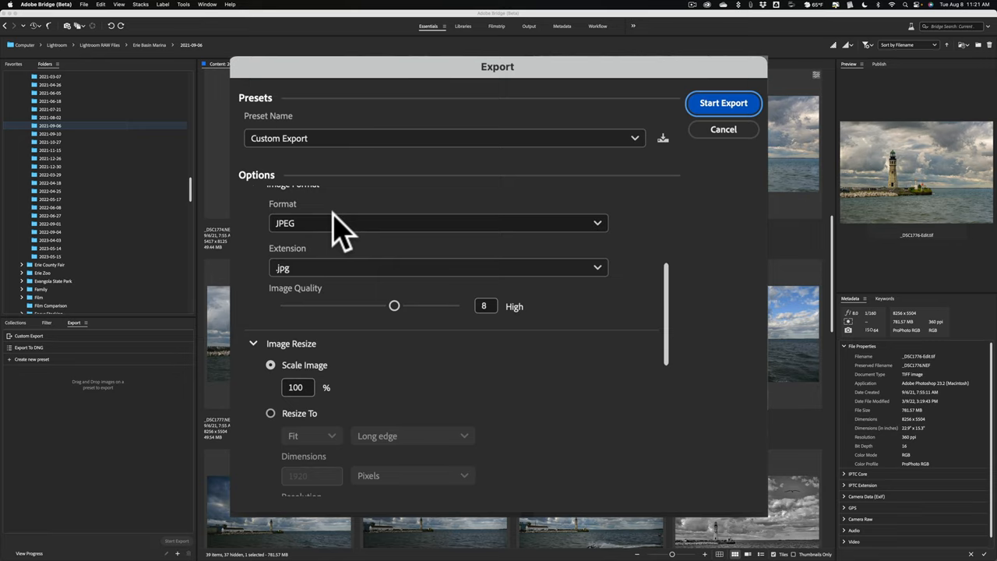
mouse_move(670, 292)
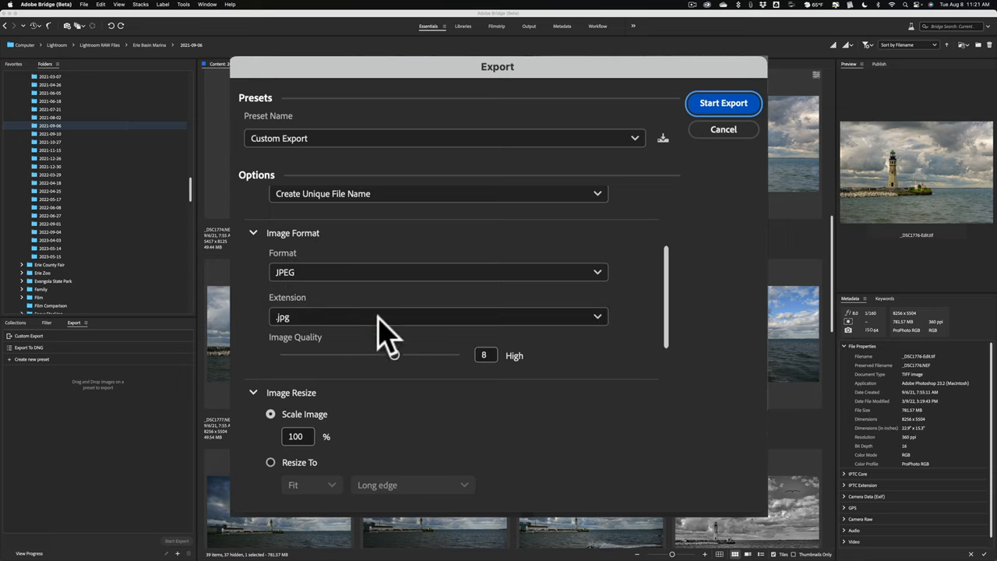
click(439, 317)
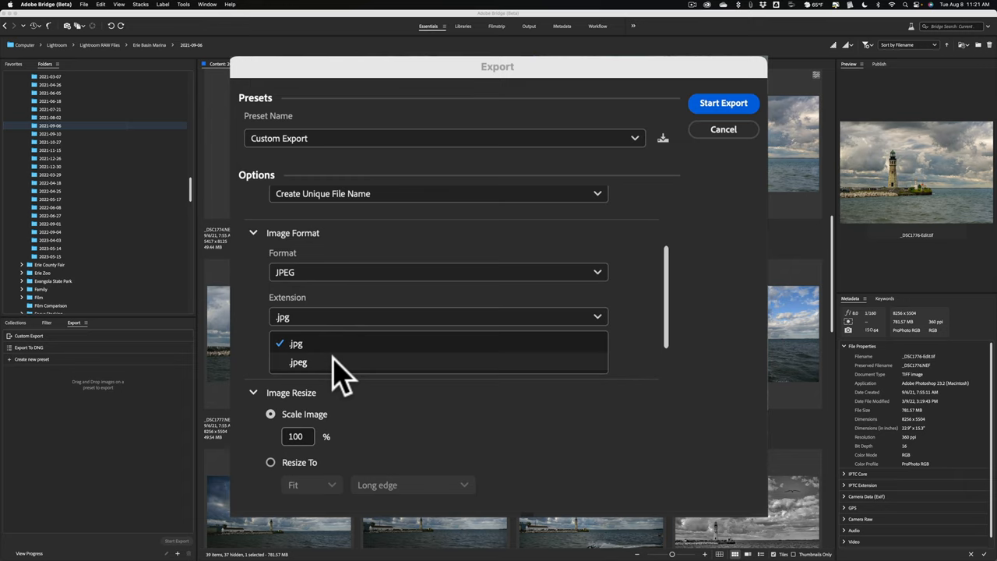
click(298, 361)
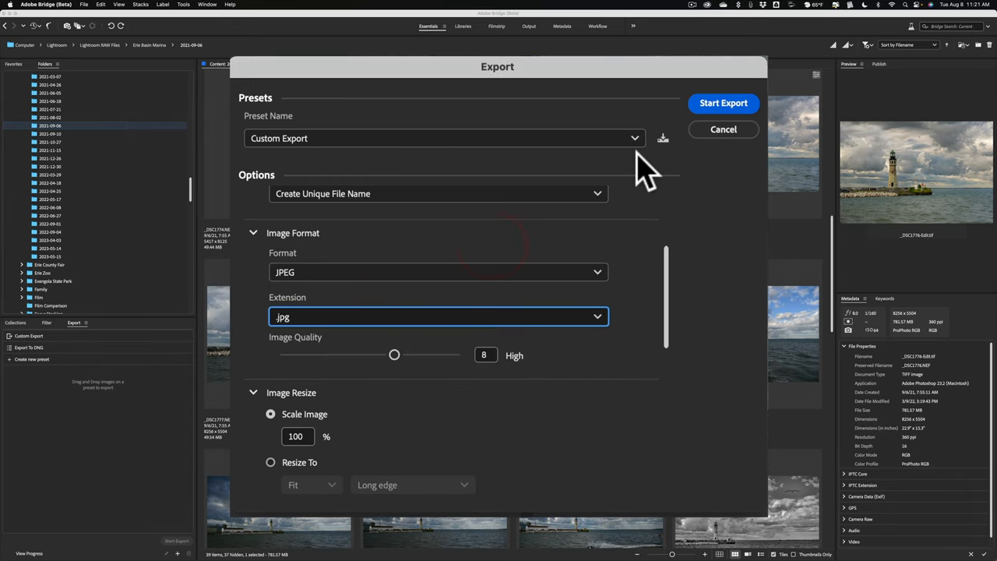
click(722, 129)
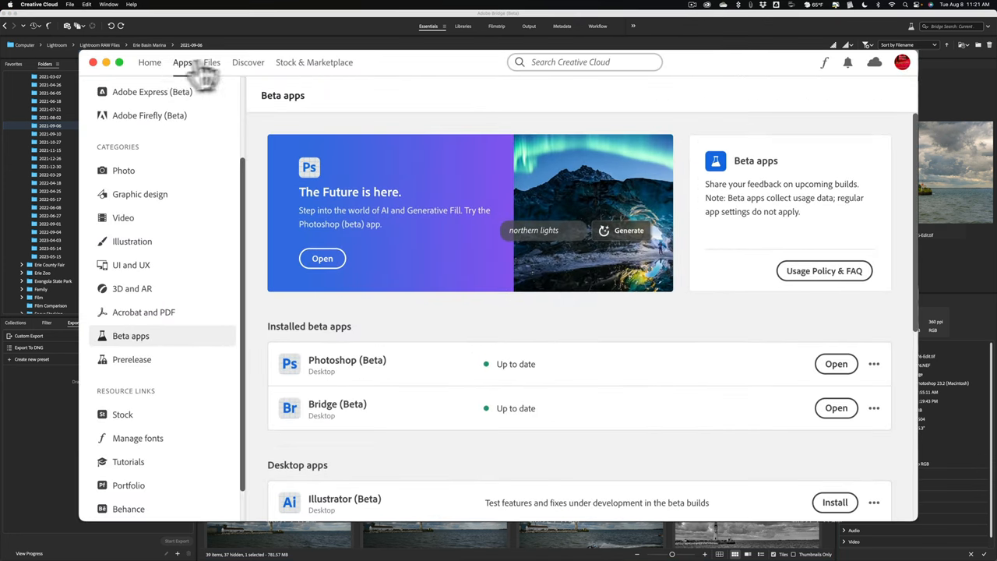
mouse_move(187, 78)
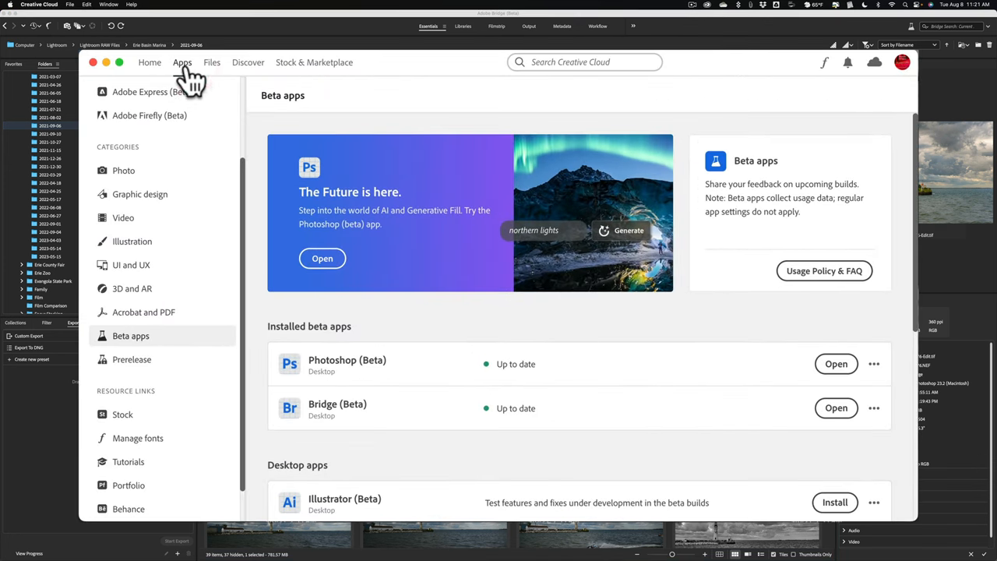
mouse_move(131, 347)
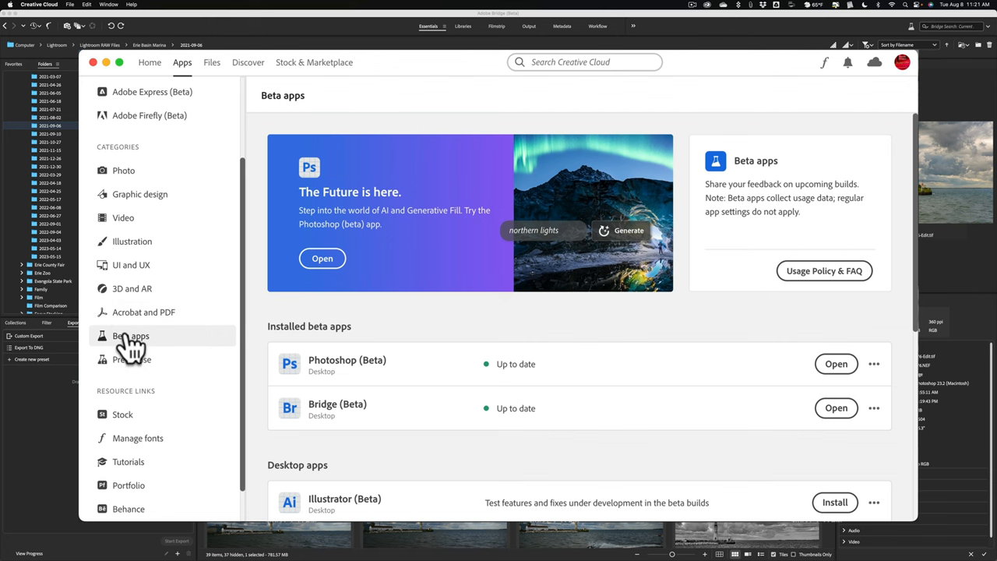
Scroll through Creative Cloud's Beta apps list, then return to the Bridge lighthouse photo grid.
scroll(down, 3)
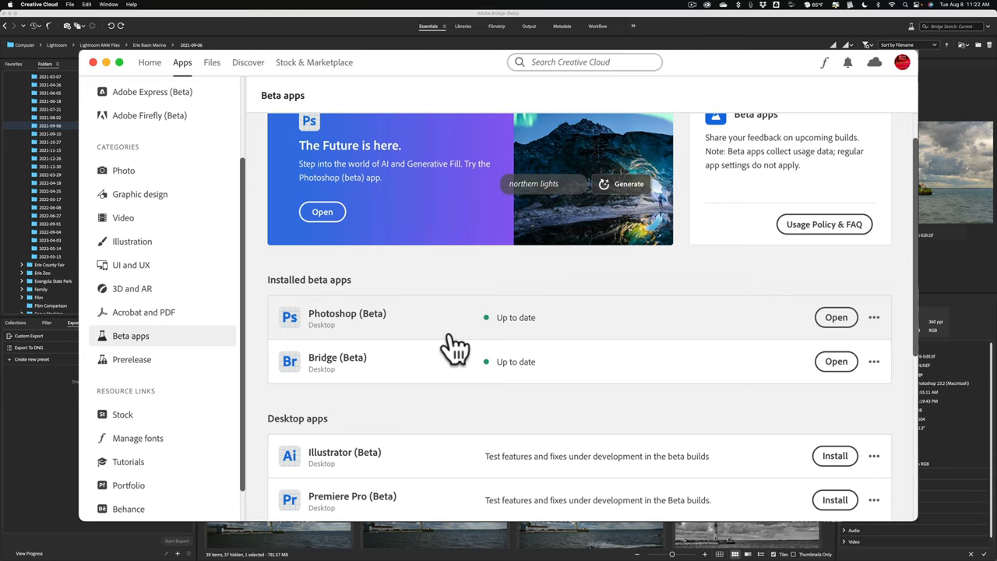
scroll(down, 3)
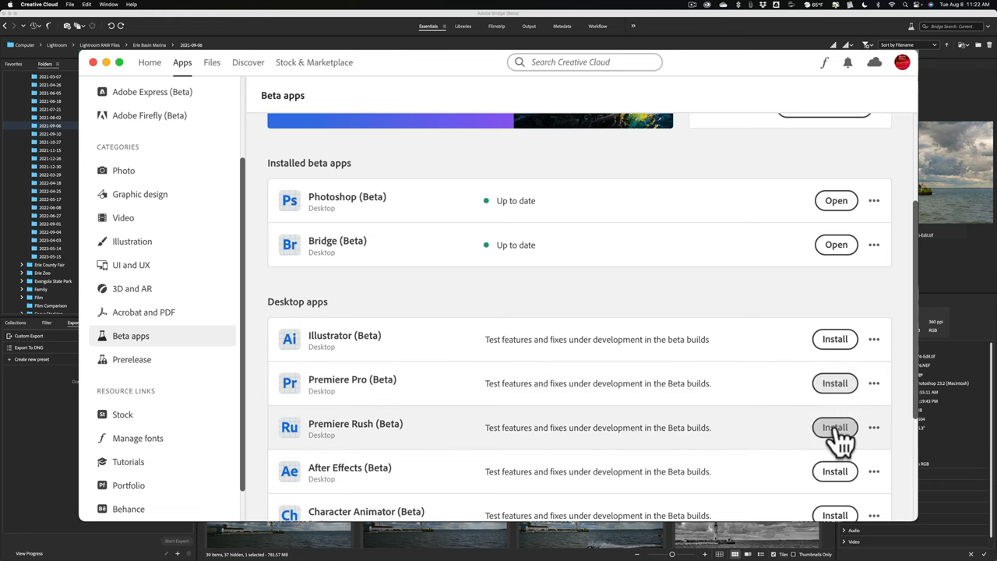
mouse_move(444, 307)
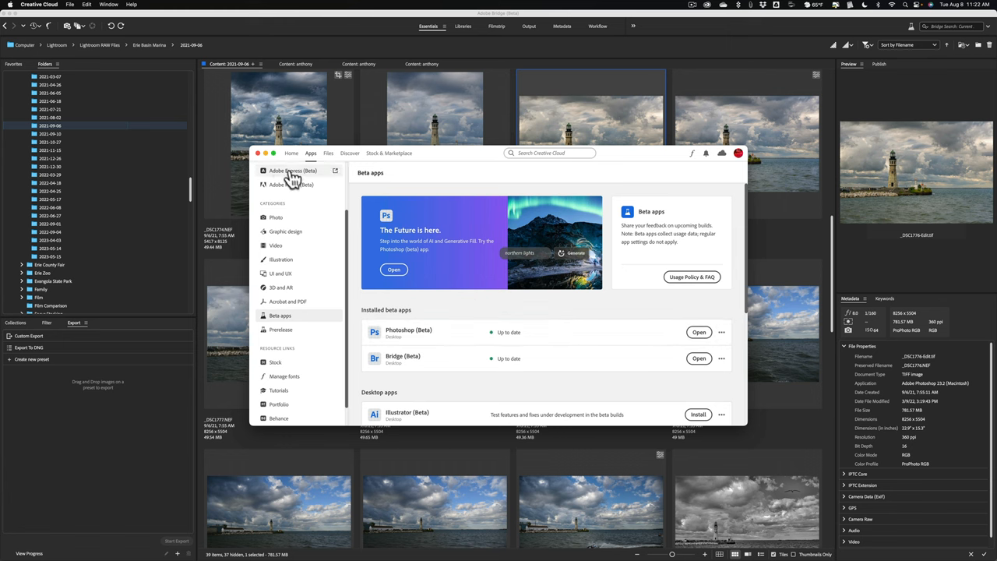
click(258, 153)
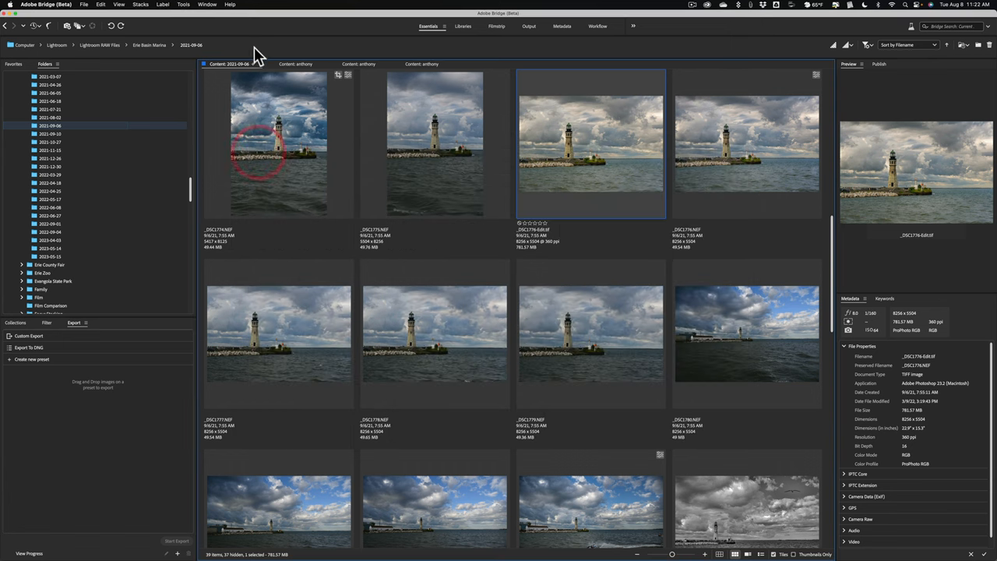